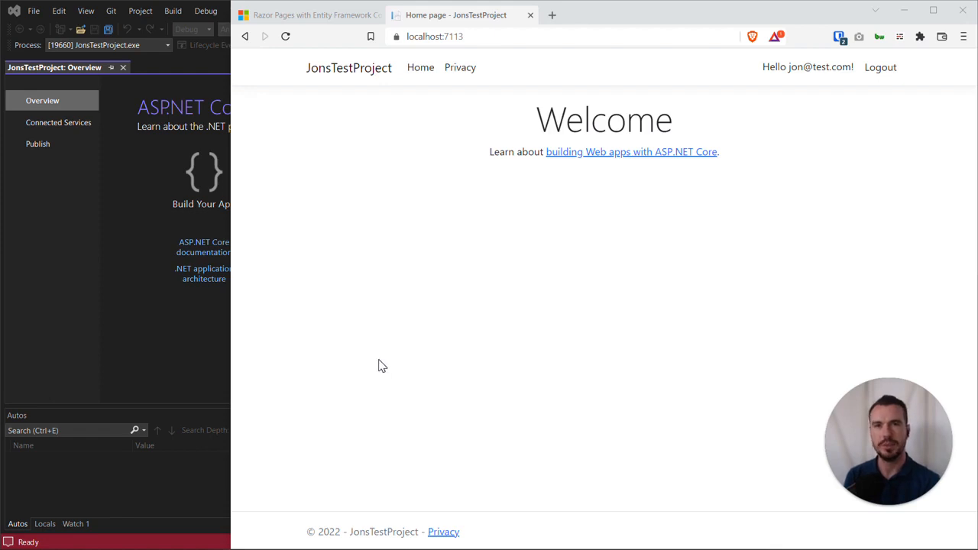
{"action": "mouse_move", "coordinate": [340, 34]}
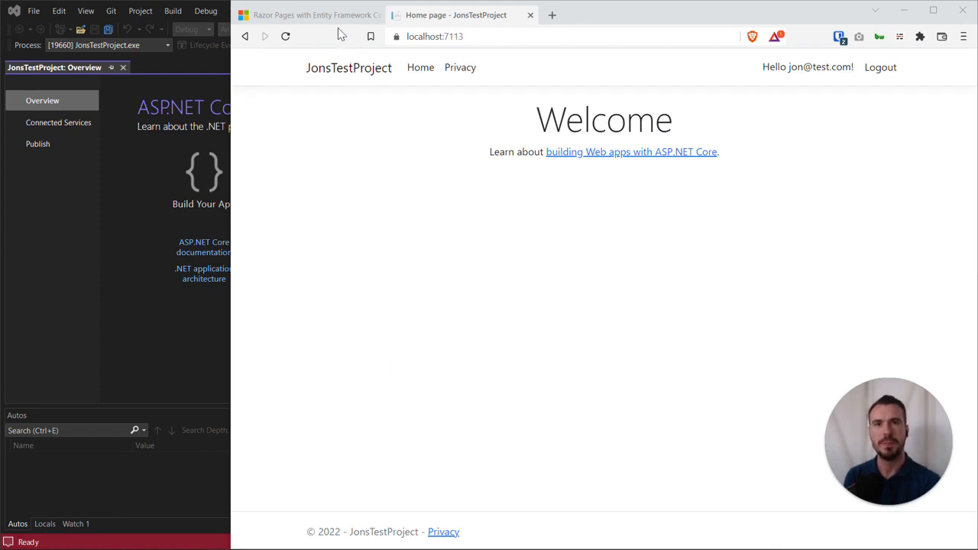
Step: Bring the Visual Studio debugging session for JonsTestProject to the front
{"action": "left_click", "coordinate": [308, 16]}
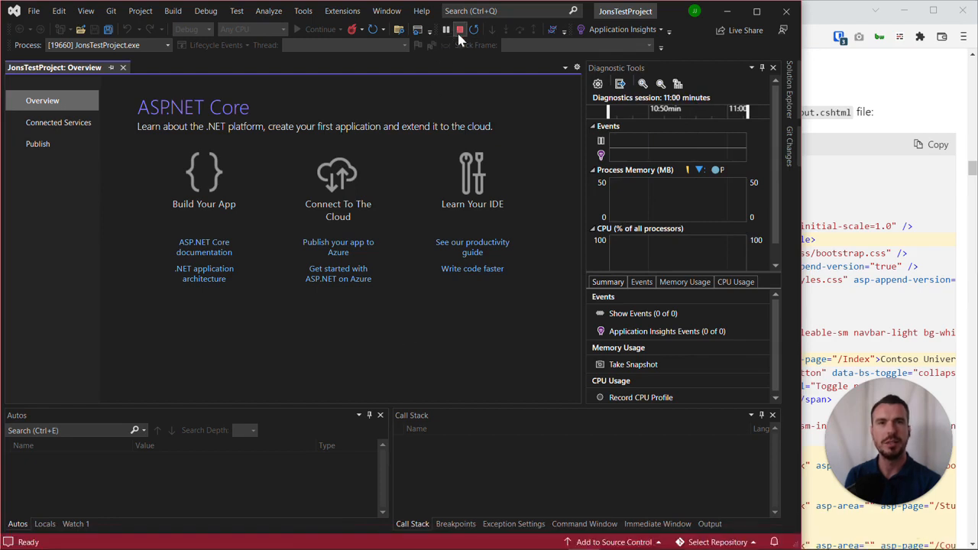
{"action": "mouse_move", "coordinate": [461, 40]}
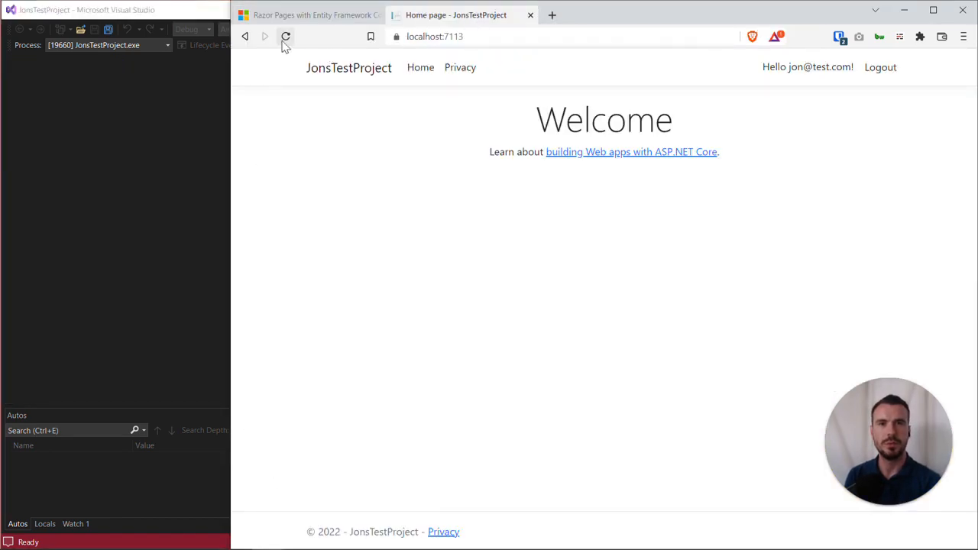
Step: Reload the localhost tab to confirm the stopped app no longer responds
{"action": "left_click", "coordinate": [286, 37]}
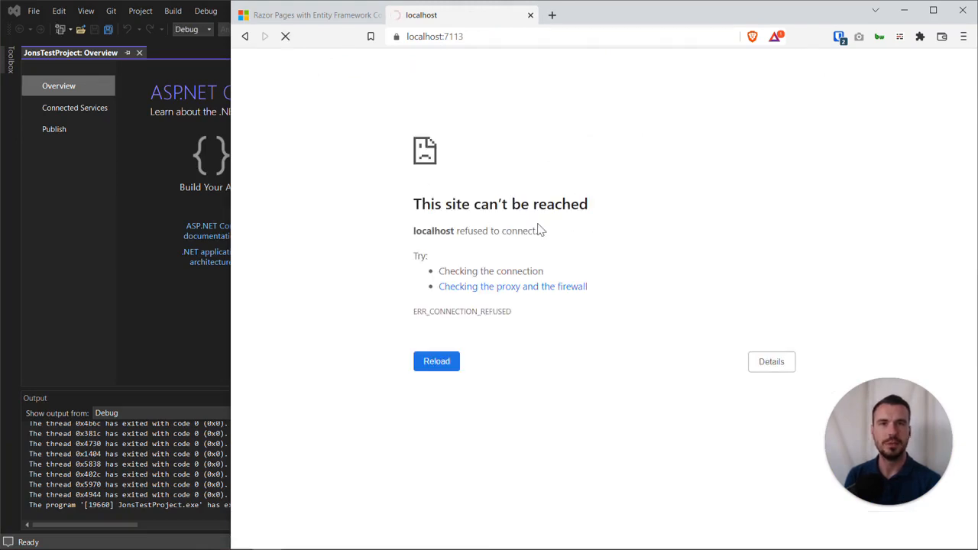
{"action": "mouse_move", "coordinate": [168, 333]}
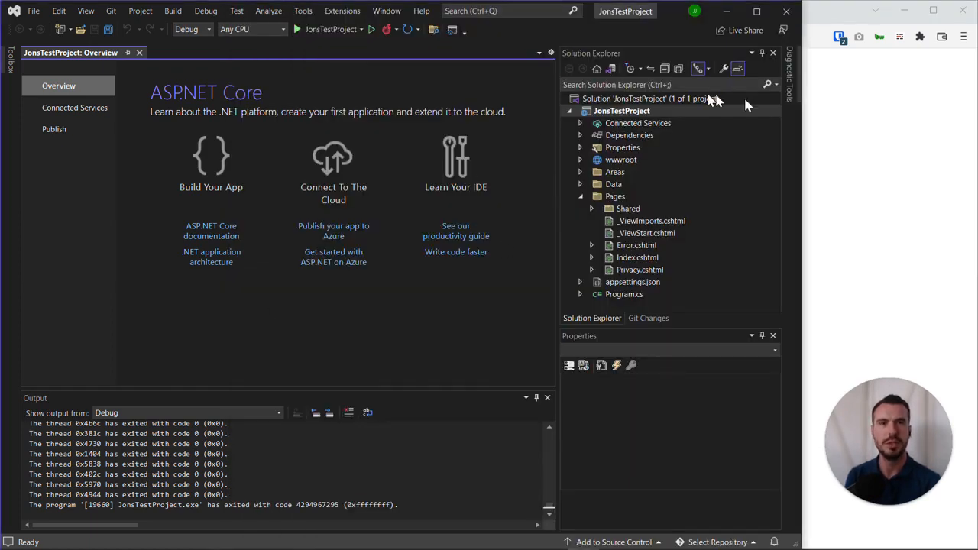
{"action": "mouse_move", "coordinate": [663, 156]}
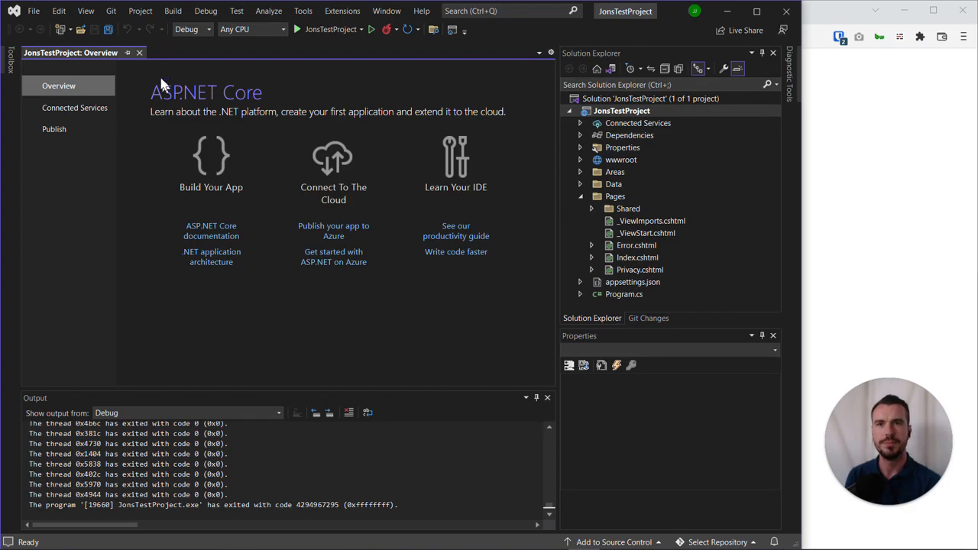
{"action": "mouse_move", "coordinate": [140, 58]}
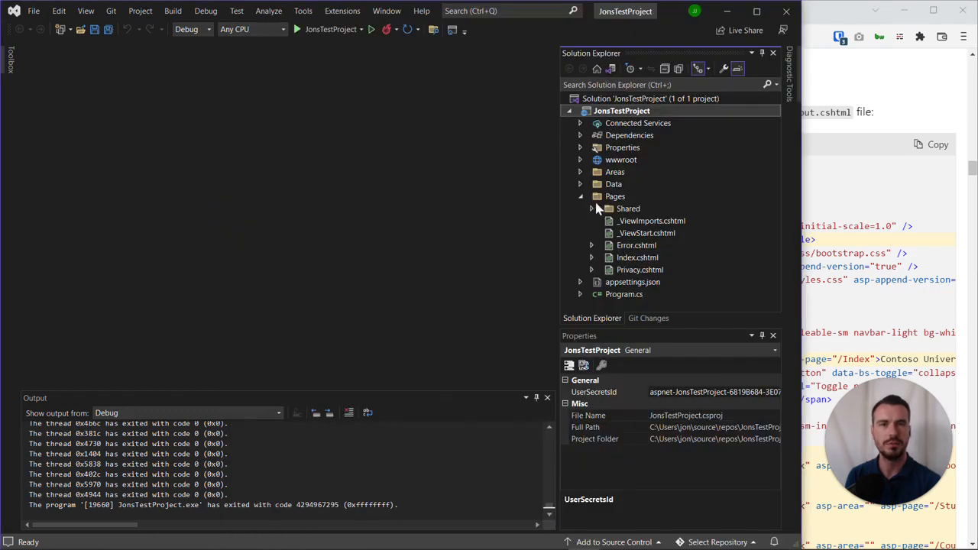
Step: Expand the Shared folder in Solution Explorer and select _Layout.cshtml
{"action": "left_click", "coordinate": [591, 208]}
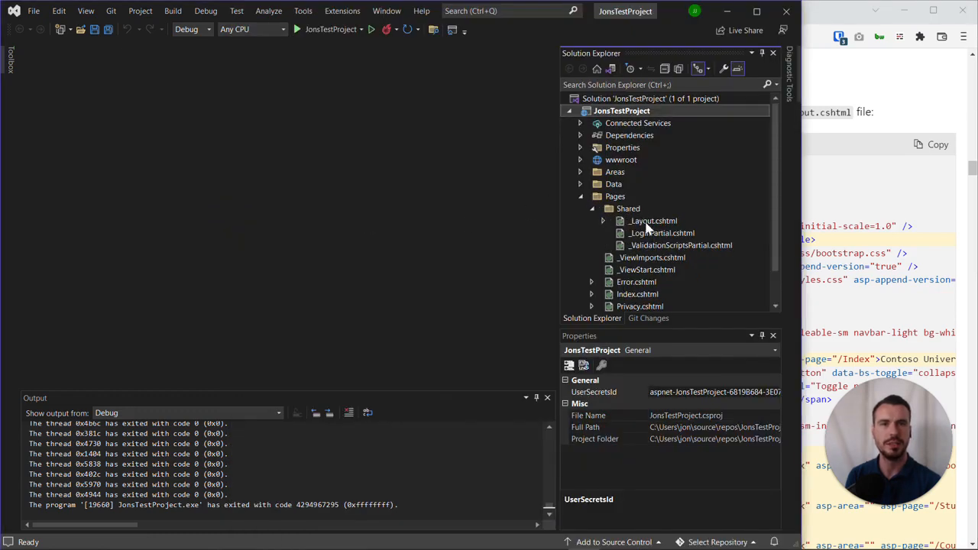
{"action": "left_click", "coordinate": [654, 220]}
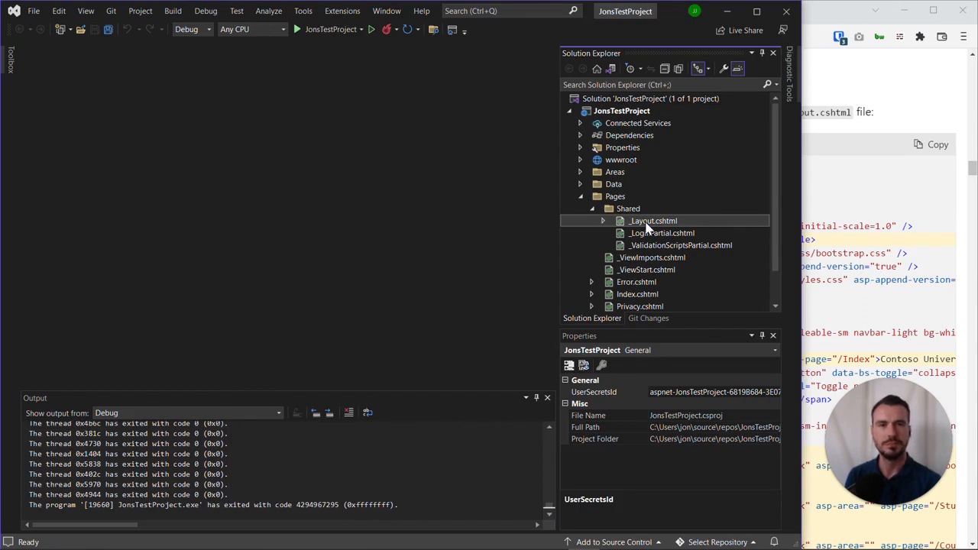
{"action": "double_click", "coordinate": [654, 220]}
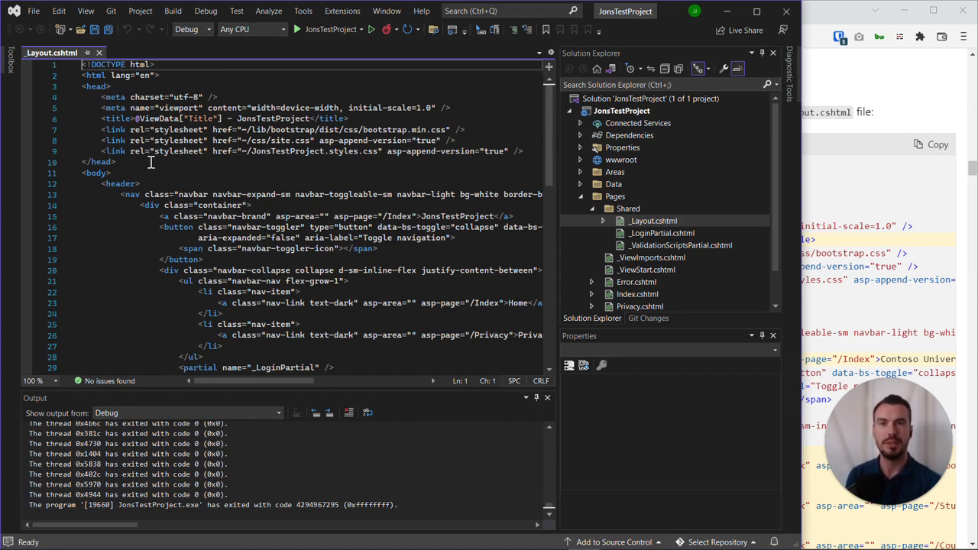
{"action": "left_click_drag", "start_coordinate": [88, 86], "coordinate": [116, 162]}
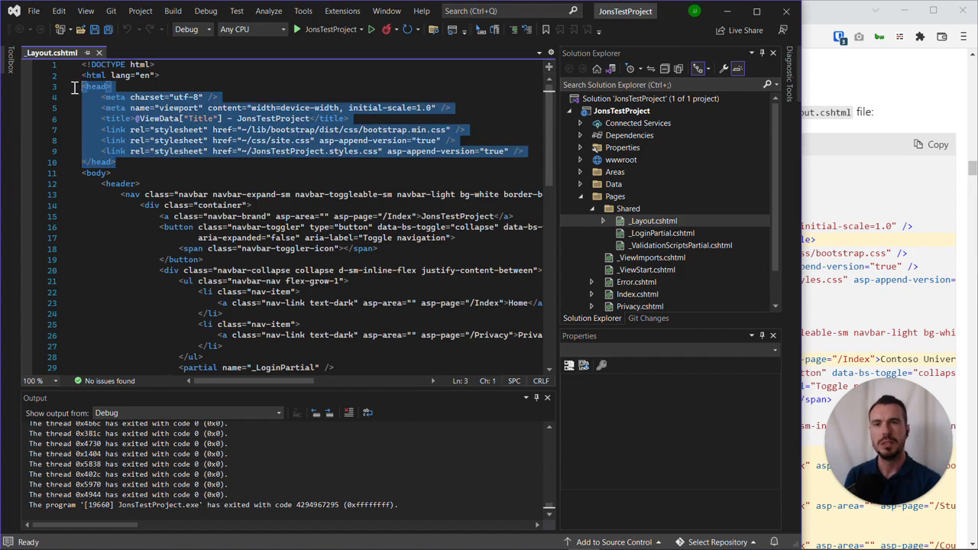
{"action": "left_click", "coordinate": [95, 172]}
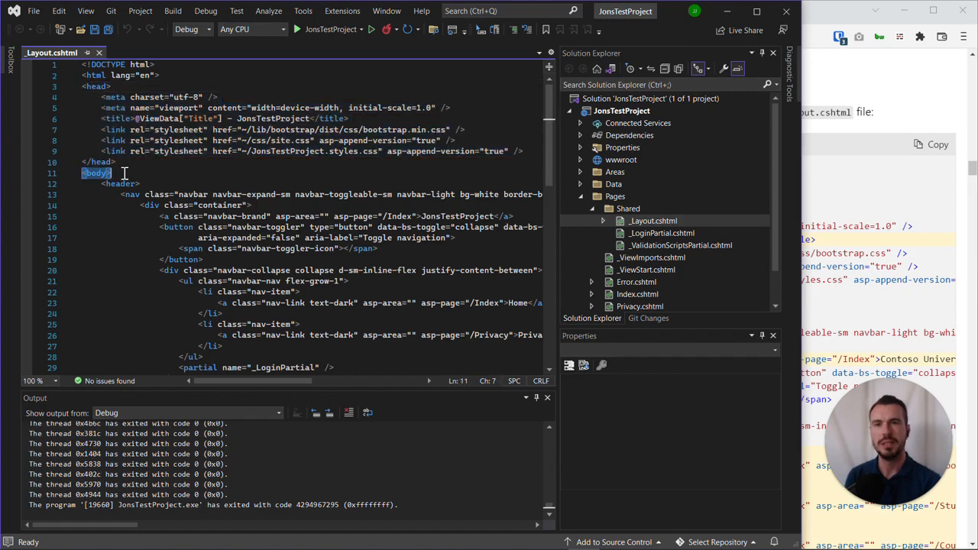
{"action": "scroll", "scroll_direction": "down", "scroll_amount": 3}
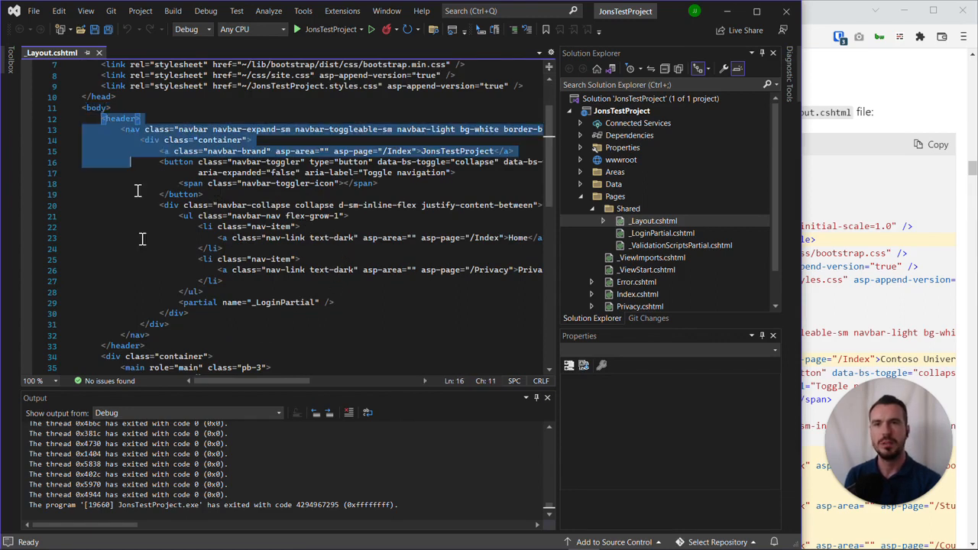
{"action": "left_click", "coordinate": [156, 335]}
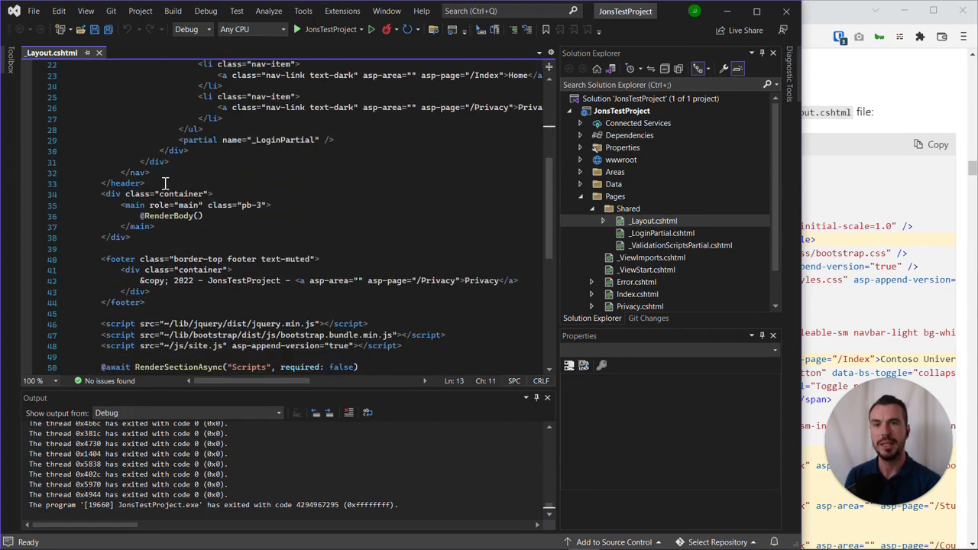
{"action": "left_click_drag", "start_coordinate": [101, 192], "coordinate": [130, 238]}
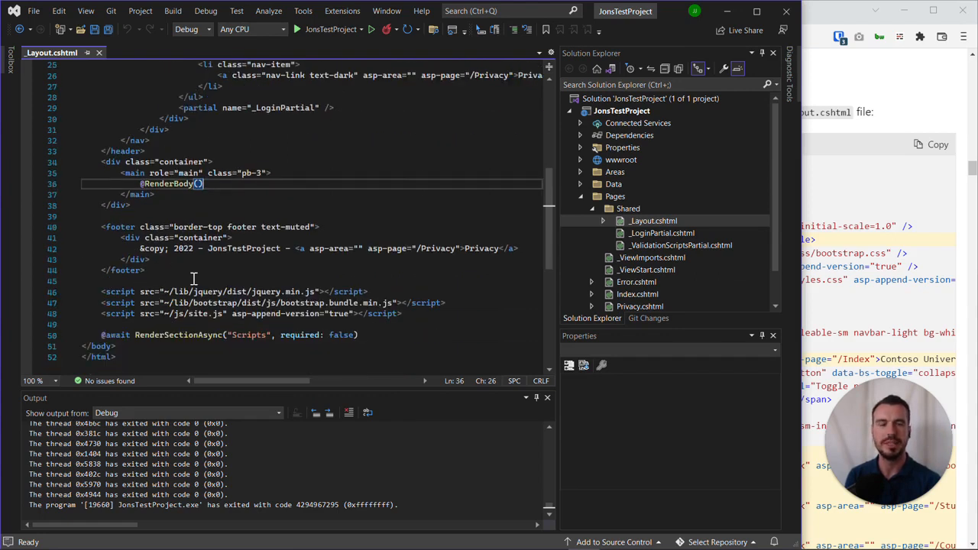
{"action": "mouse_move", "coordinate": [199, 278]}
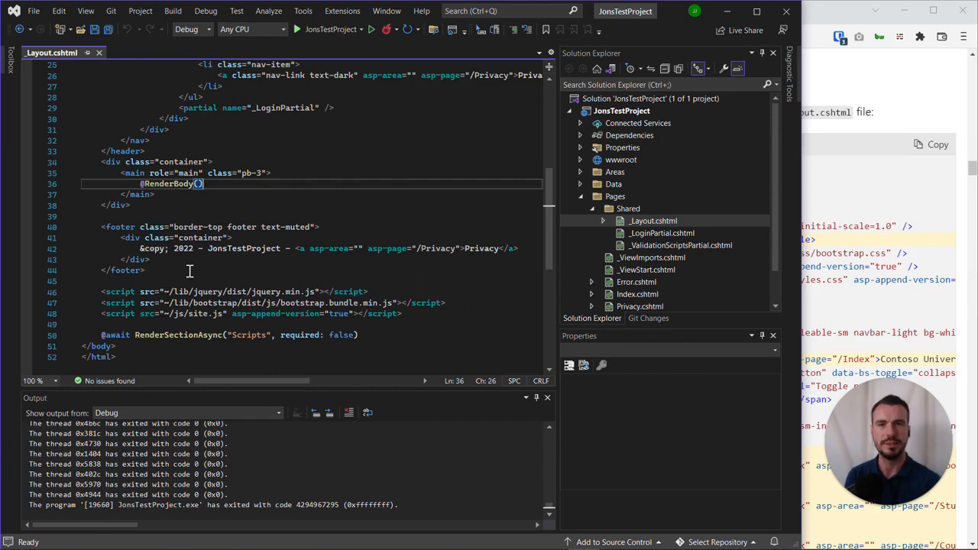
{"action": "mouse_move", "coordinate": [177, 271]}
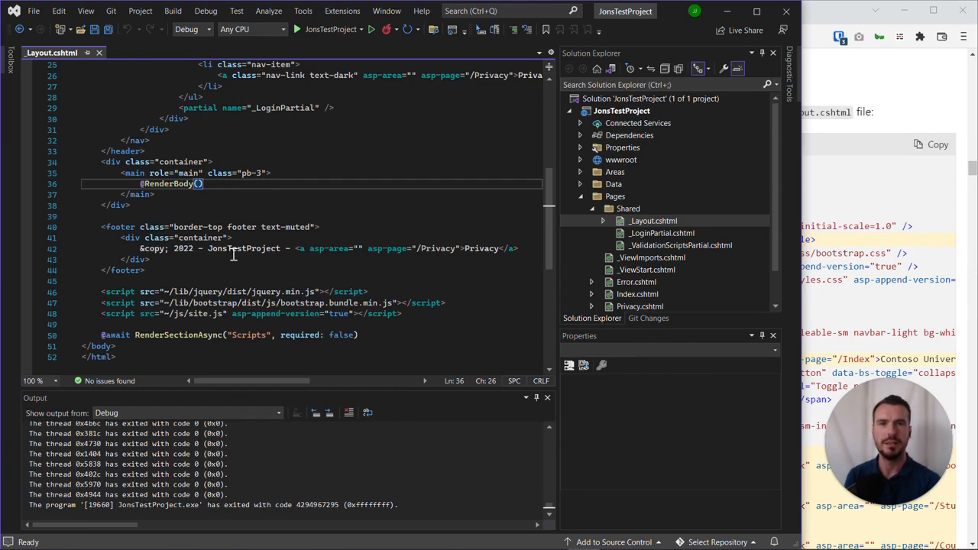
{"action": "mouse_move", "coordinate": [886, 189]}
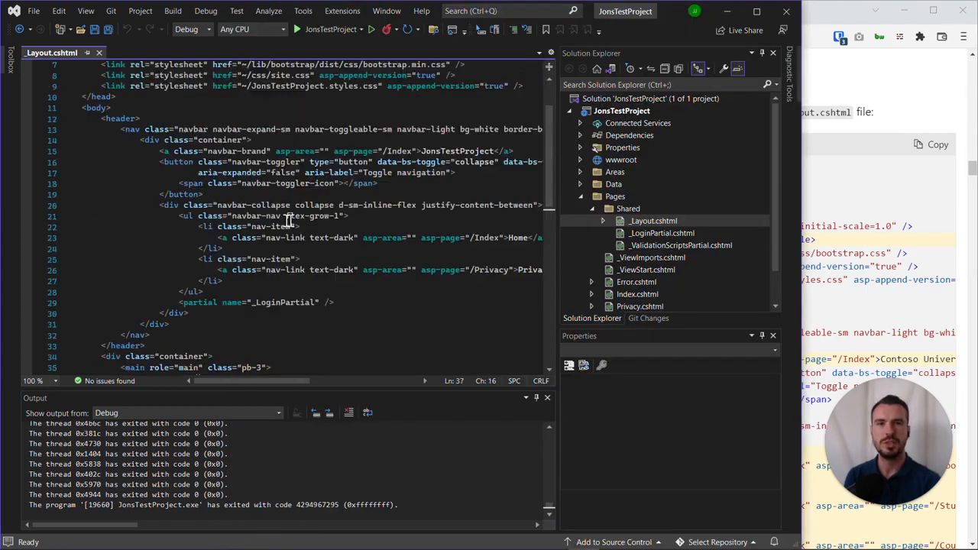
Step: Change the <title> text to 'Jons Test Project' and select the navbar brand name
{"action": "scroll", "scroll_direction": "up", "scroll_amount": 3}
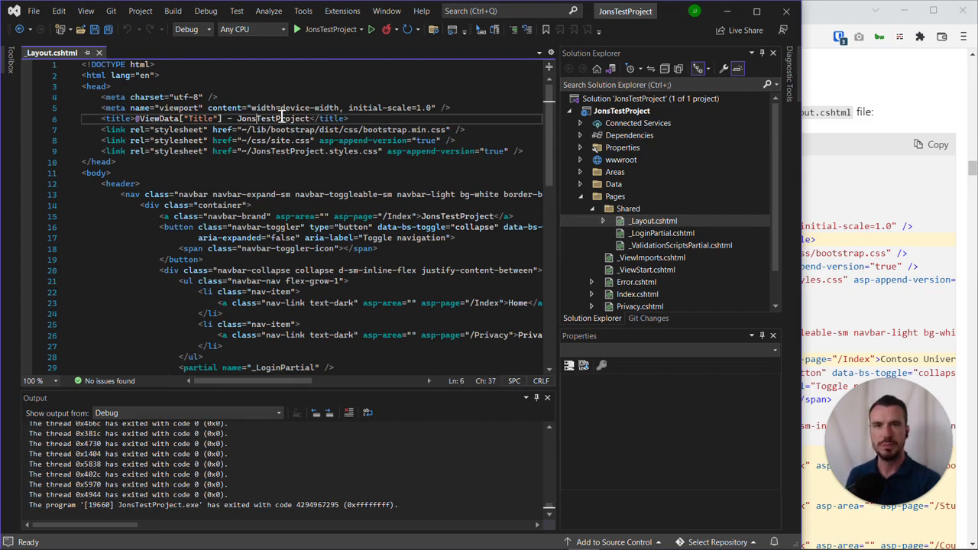
{"action": "type", "text": "\" \""}
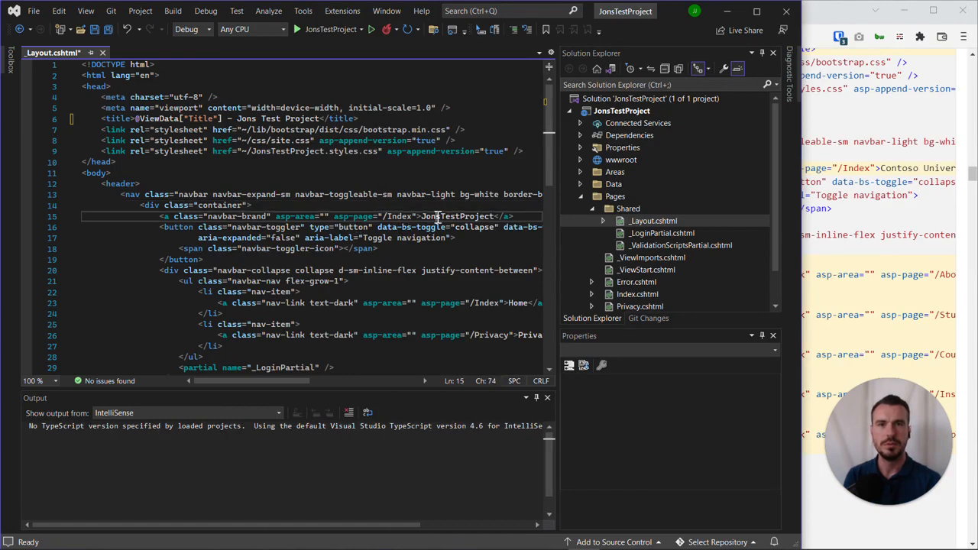
{"action": "double_click", "coordinate": [458, 217]}
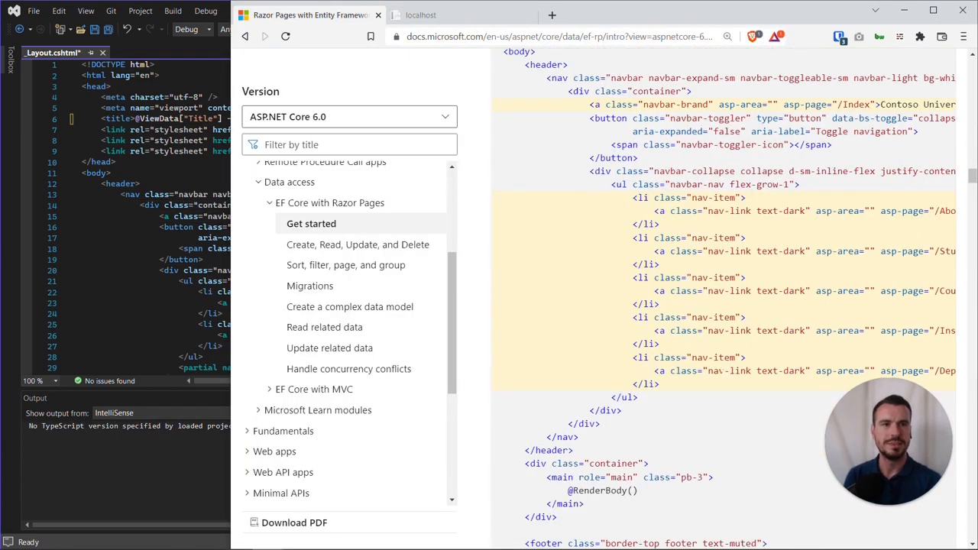
{"action": "mouse_move", "coordinate": [533, 355]}
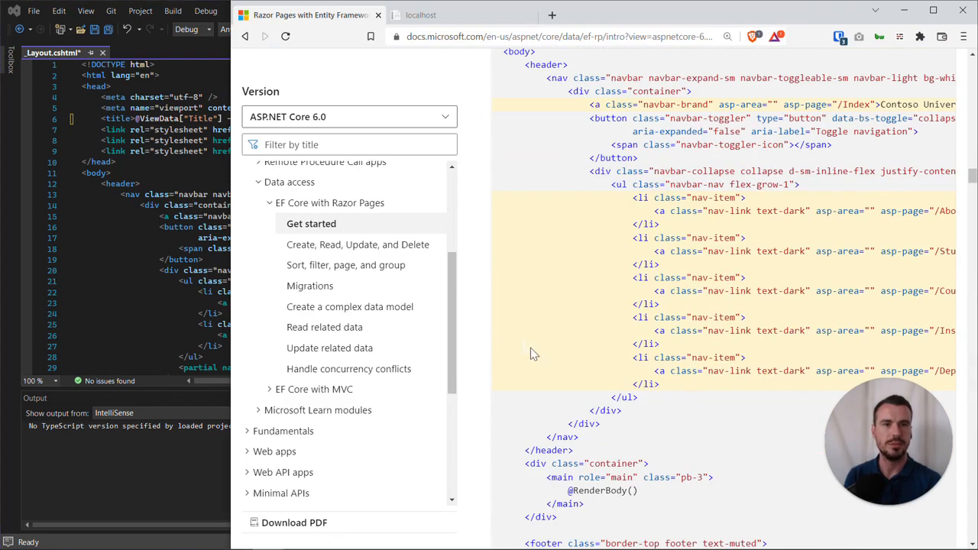
Step: Scroll the tutorial's _Layout.cshtml navigation links sample, then return to the layout file
{"action": "scroll", "scroll_direction": "down", "scroll_amount": 3}
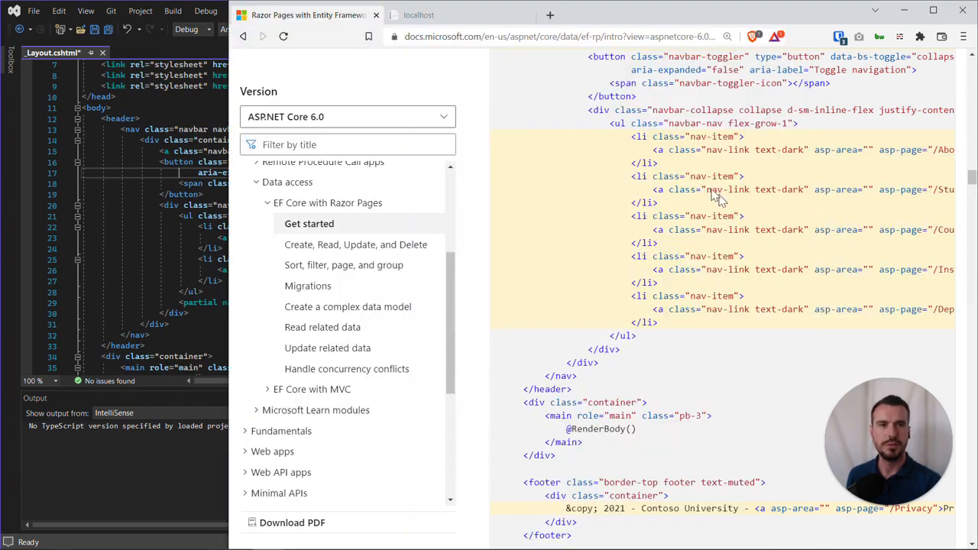
{"action": "mouse_move", "coordinate": [205, 278]}
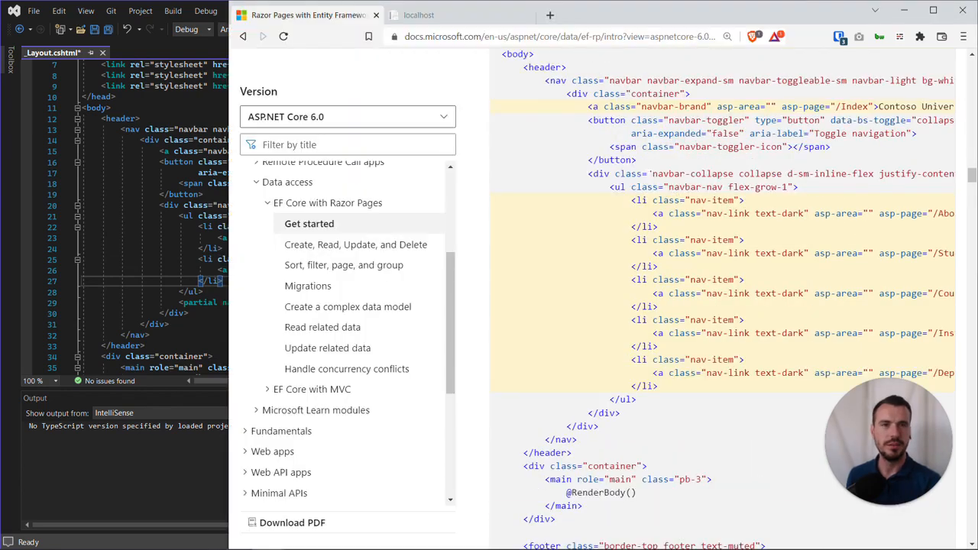
{"action": "double_click", "coordinate": [690, 175]}
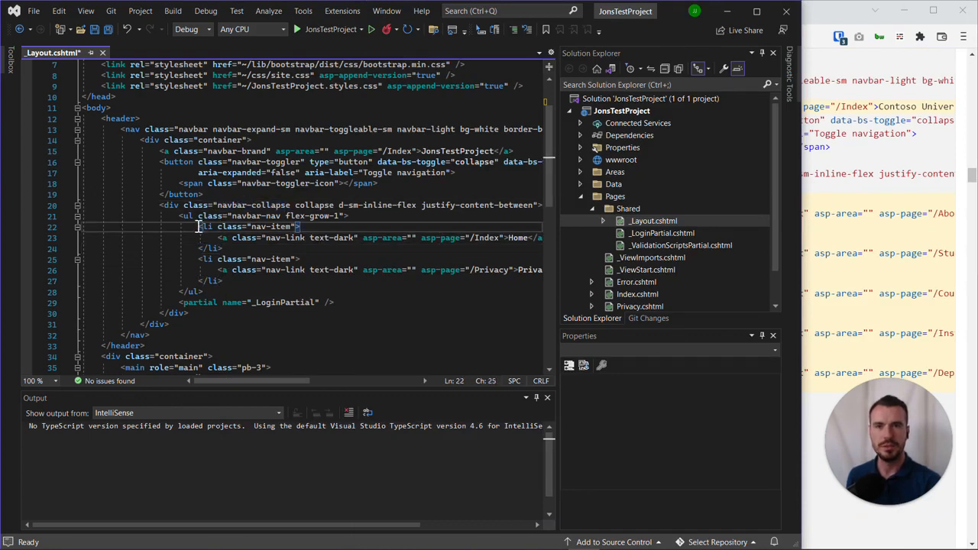
Step: Replace the Home and Privacy nav items with About, Students, Courses, Instructors and Departments links and save
{"action": "left_click_drag", "start_coordinate": [198, 226], "coordinate": [223, 248]}
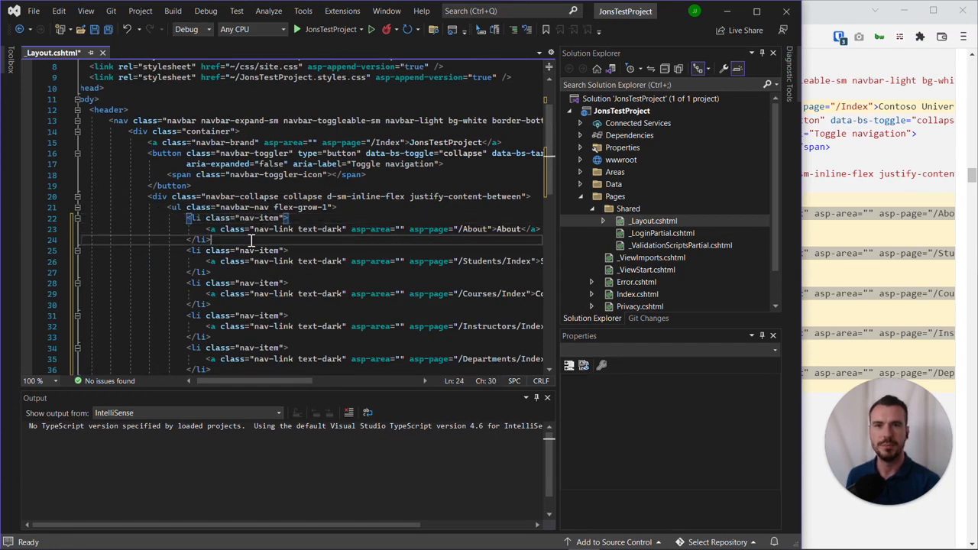
{"action": "scroll", "scroll_direction": "down", "scroll_amount": 3}
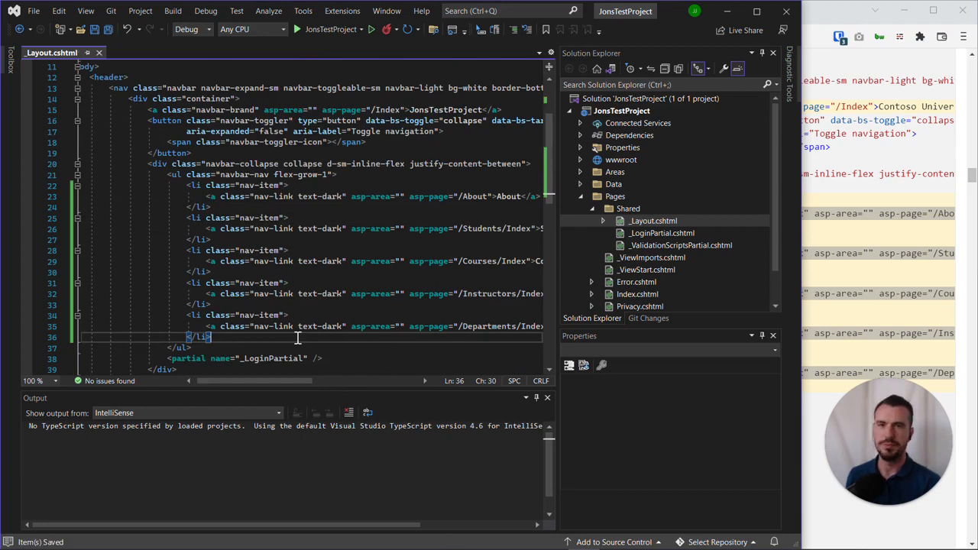
{"action": "mouse_move", "coordinate": [304, 223]}
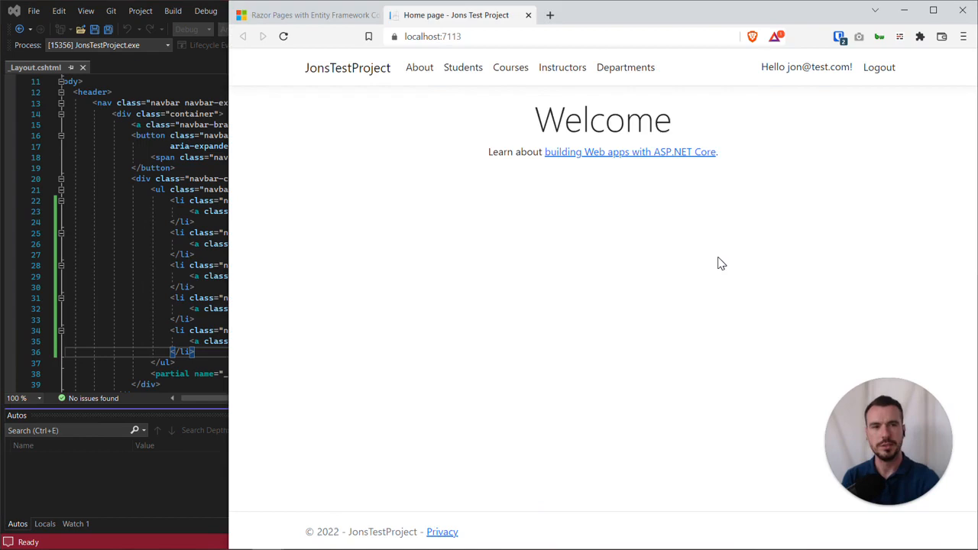
{"action": "mouse_move", "coordinate": [623, 305]}
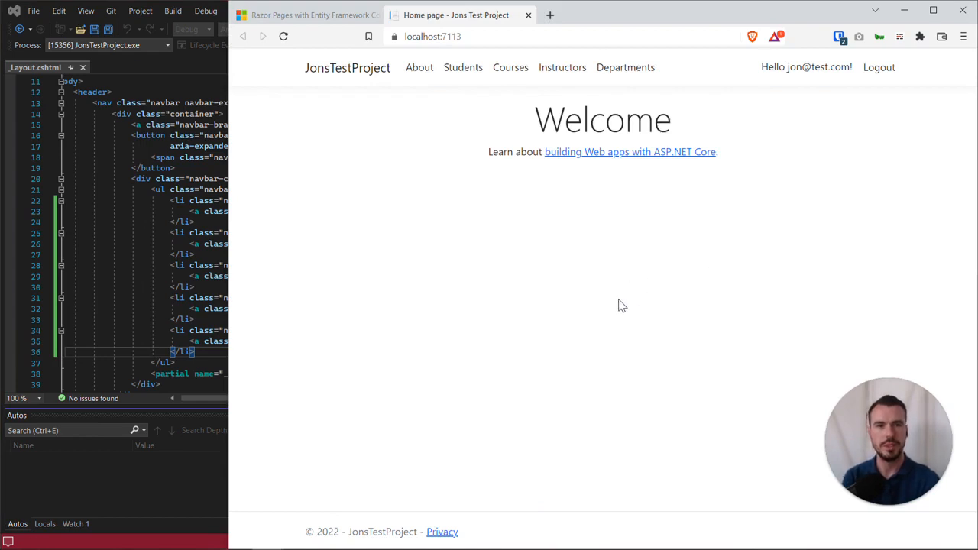
{"action": "mouse_move", "coordinate": [544, 252]}
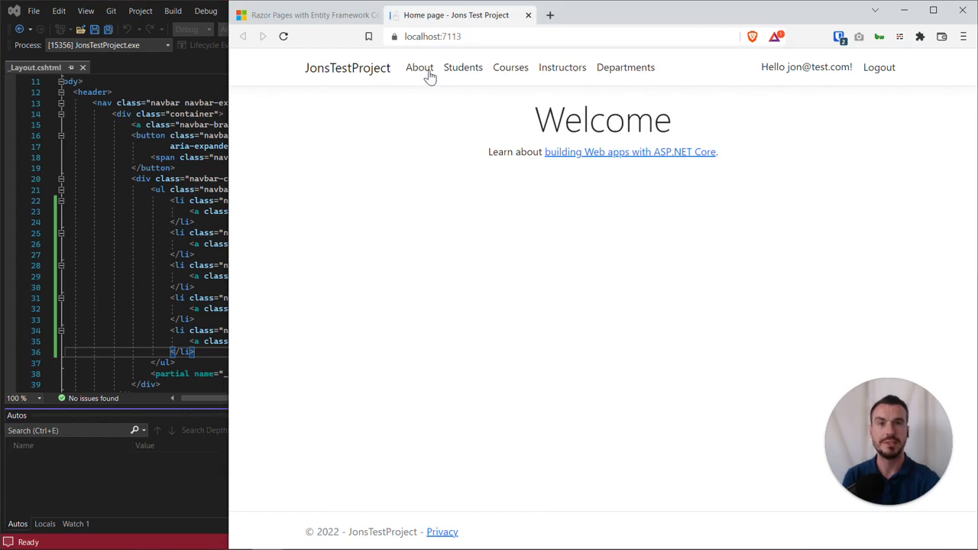
{"action": "mouse_move", "coordinate": [440, 74]}
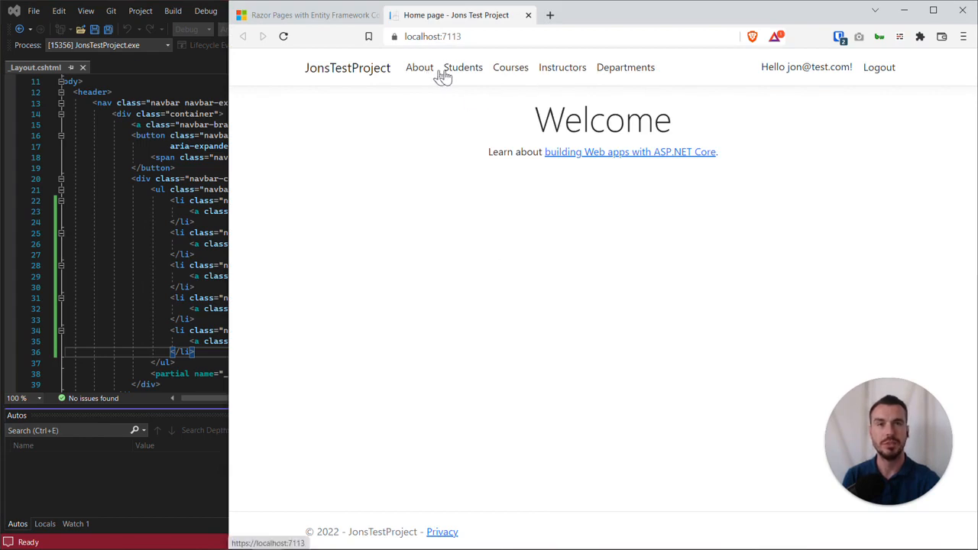
{"action": "mouse_move", "coordinate": [626, 74]}
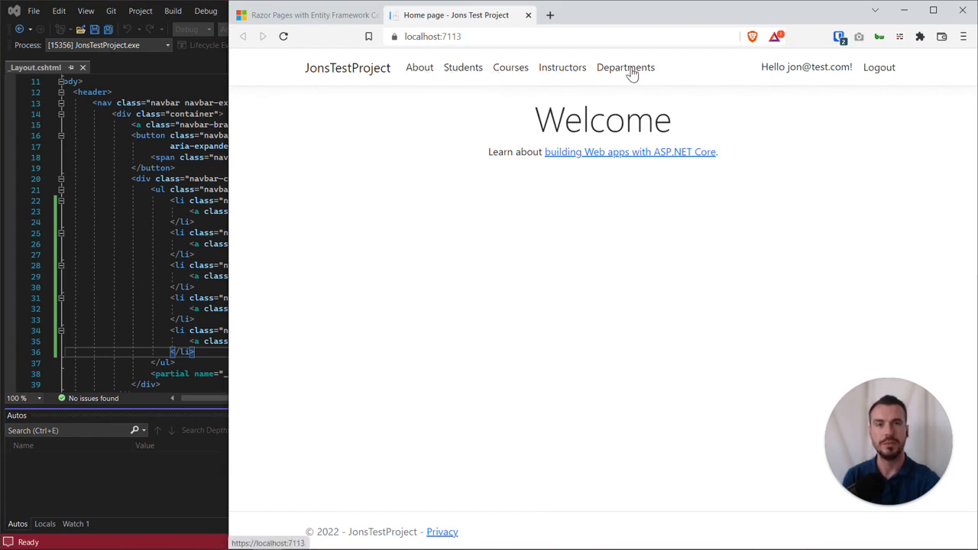
{"action": "mouse_move", "coordinate": [806, 67]}
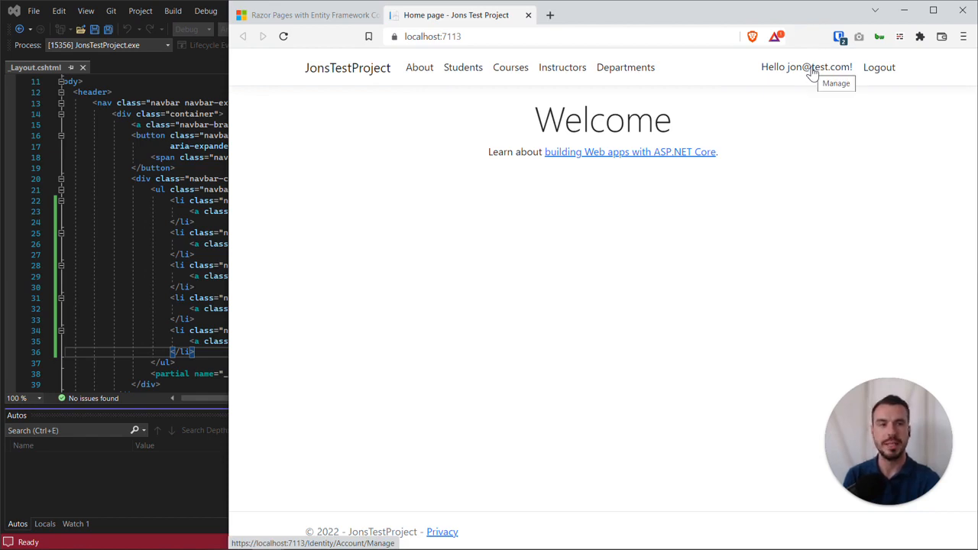
{"action": "mouse_move", "coordinate": [791, 73]}
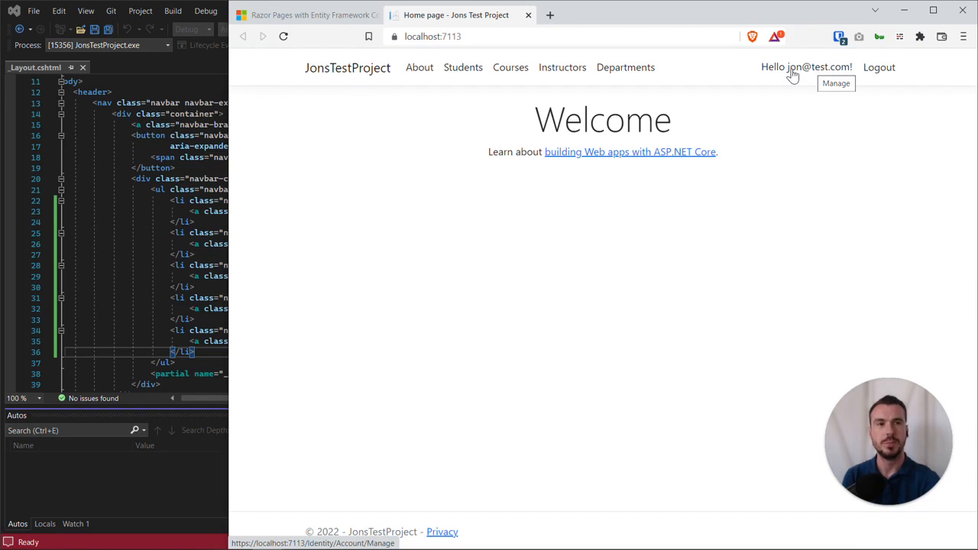
{"action": "mouse_move", "coordinate": [820, 77]}
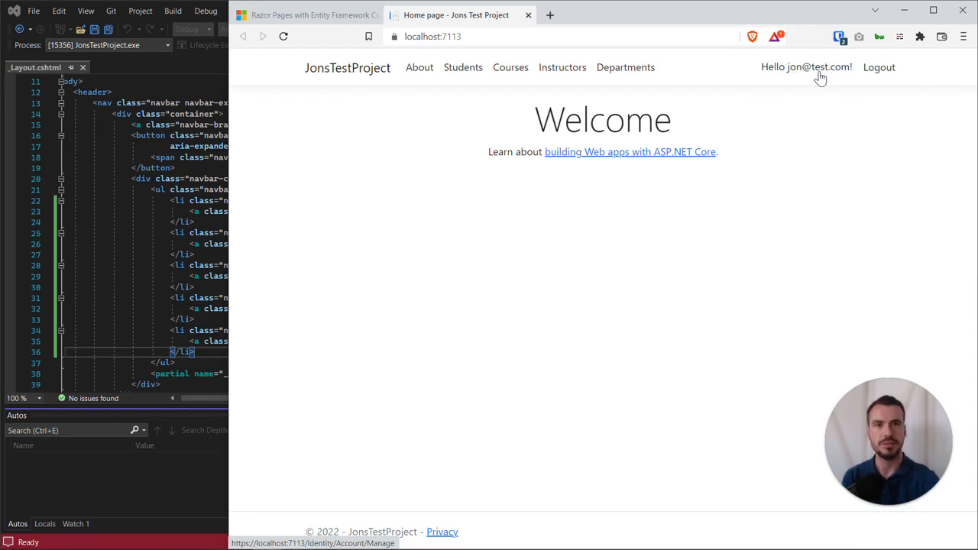
{"action": "mouse_move", "coordinate": [562, 67]}
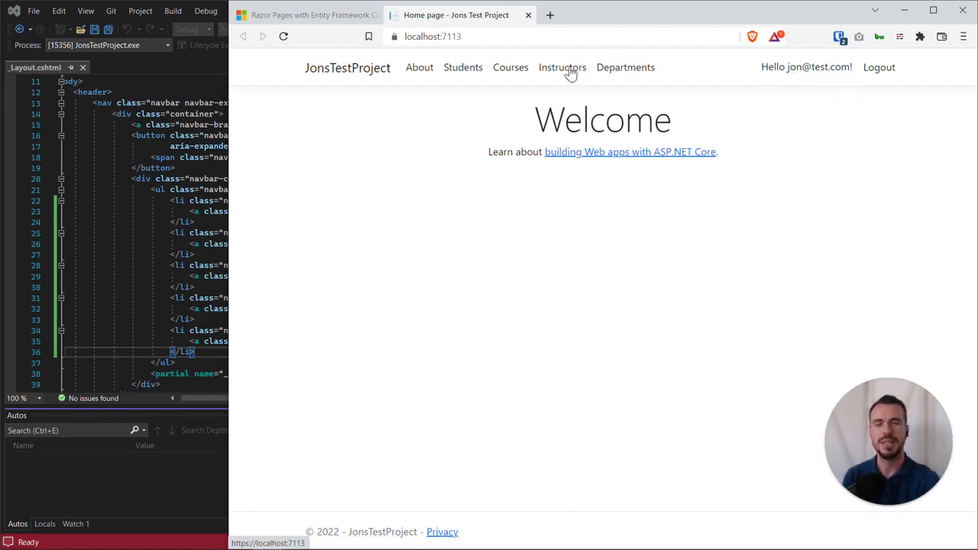
{"action": "mouse_move", "coordinate": [463, 74]}
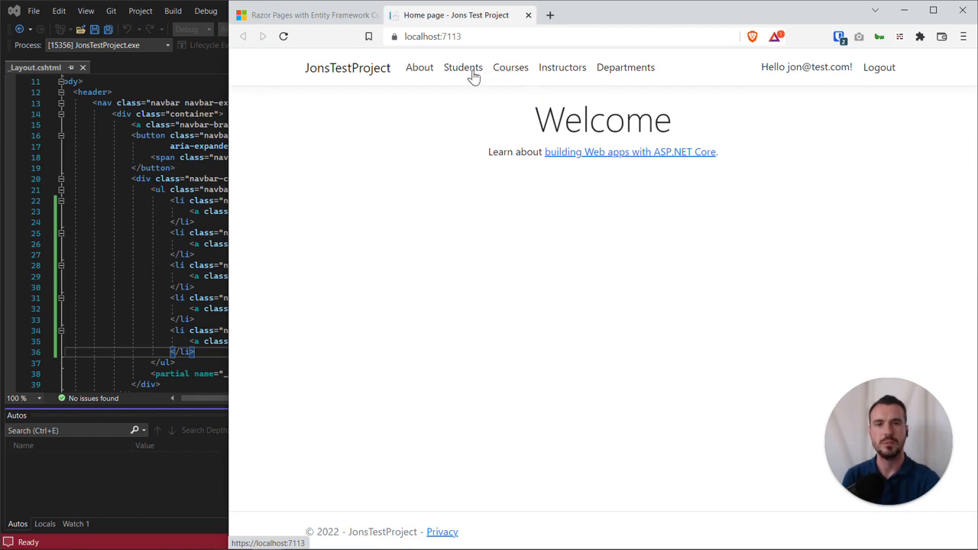
{"action": "mouse_move", "coordinate": [510, 69]}
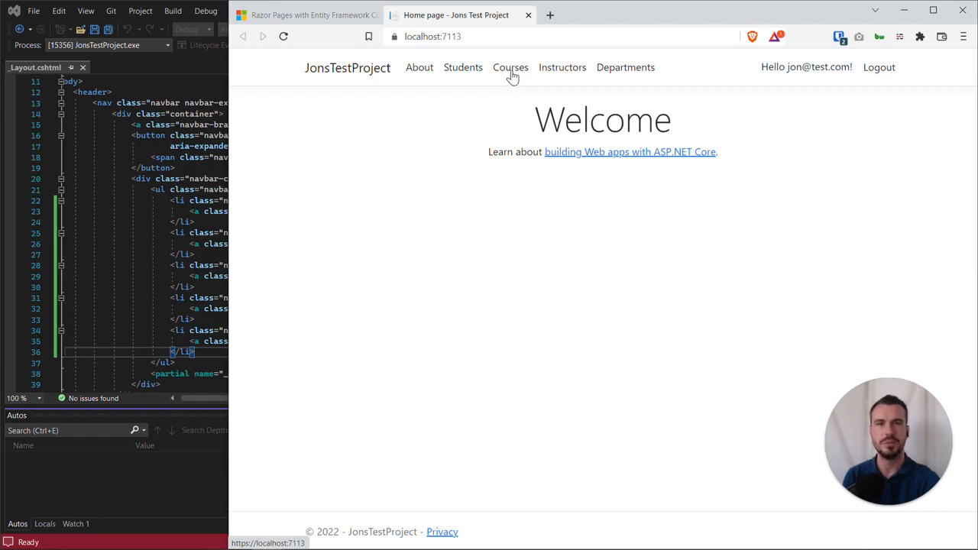
Step: Follow the Courses link on the running site to test the new navbar
{"action": "left_click", "coordinate": [511, 67]}
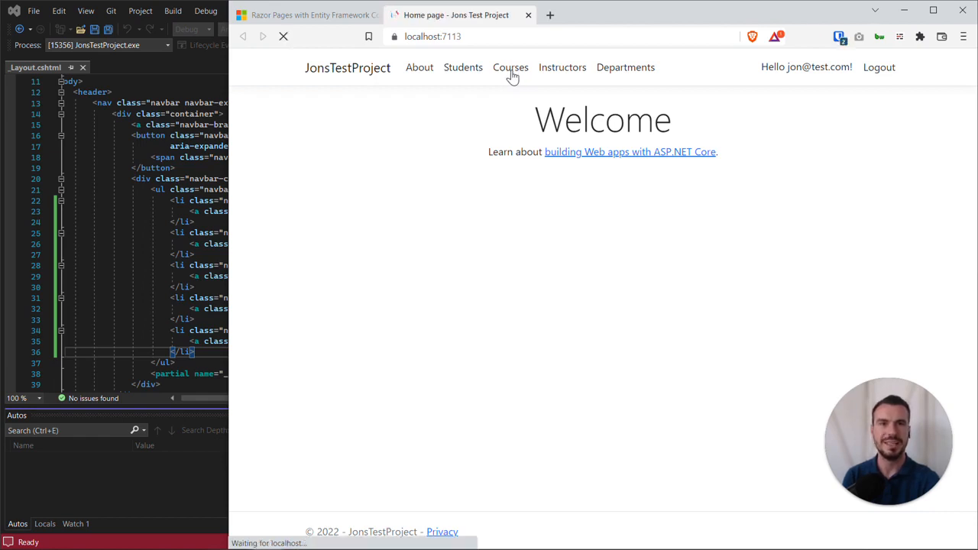
{"action": "mouse_move", "coordinate": [461, 68]}
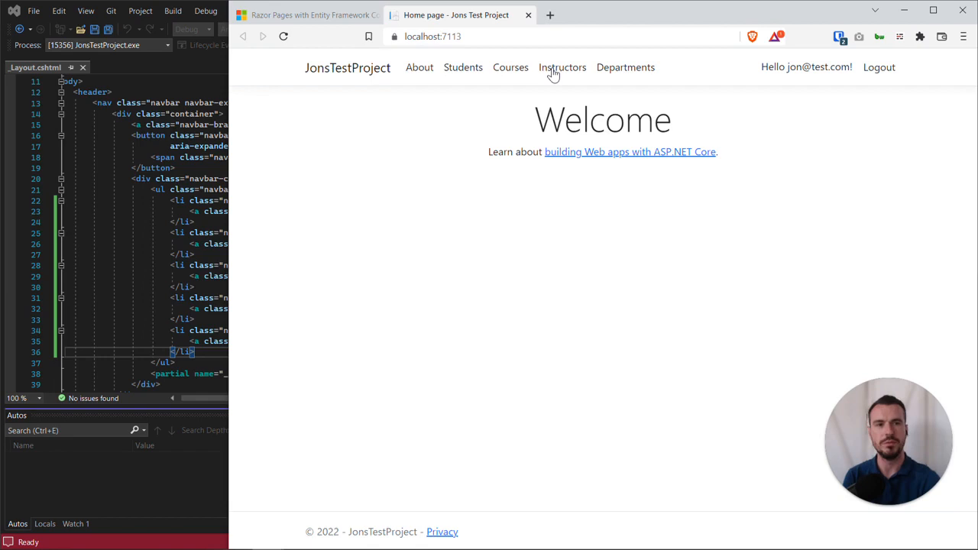
{"action": "mouse_move", "coordinate": [440, 76]}
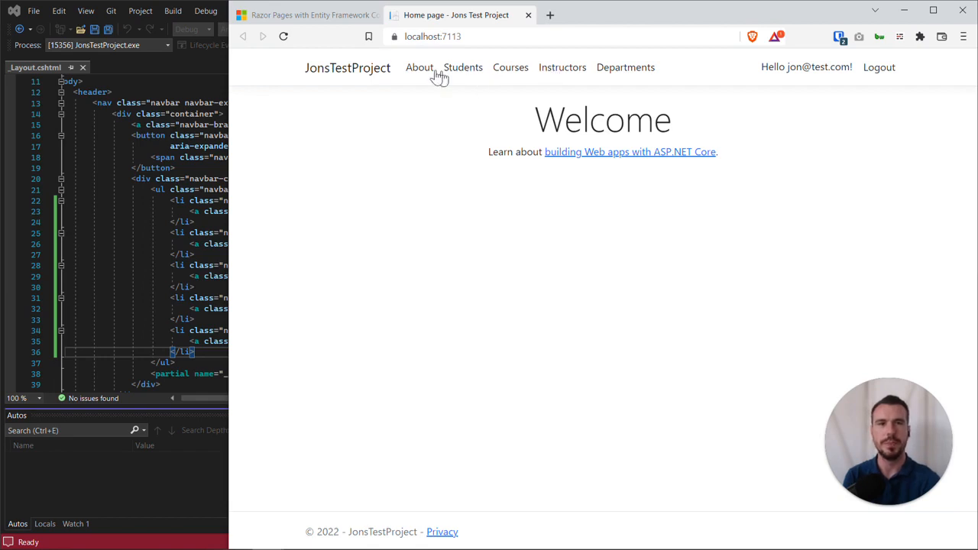
{"action": "mouse_move", "coordinate": [495, 73]}
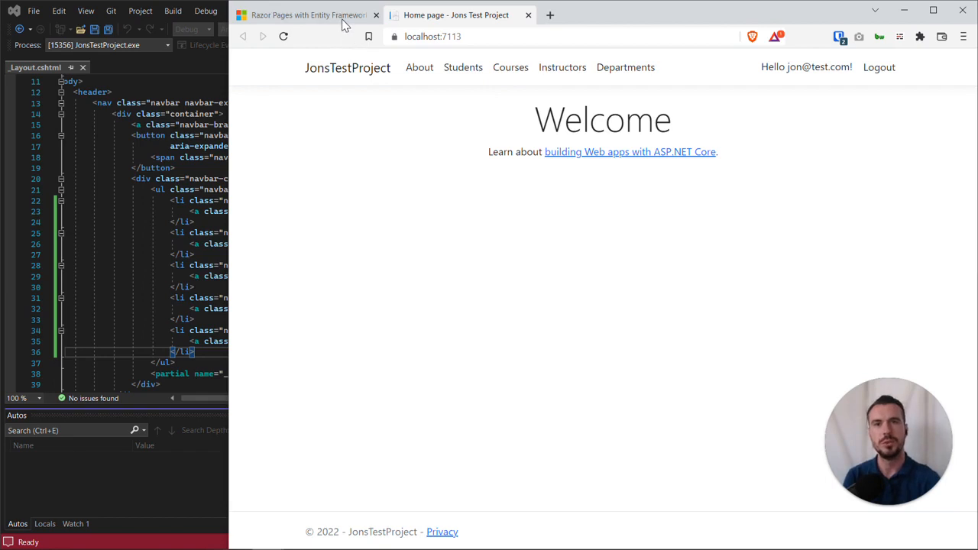
{"action": "mouse_move", "coordinate": [461, 67]}
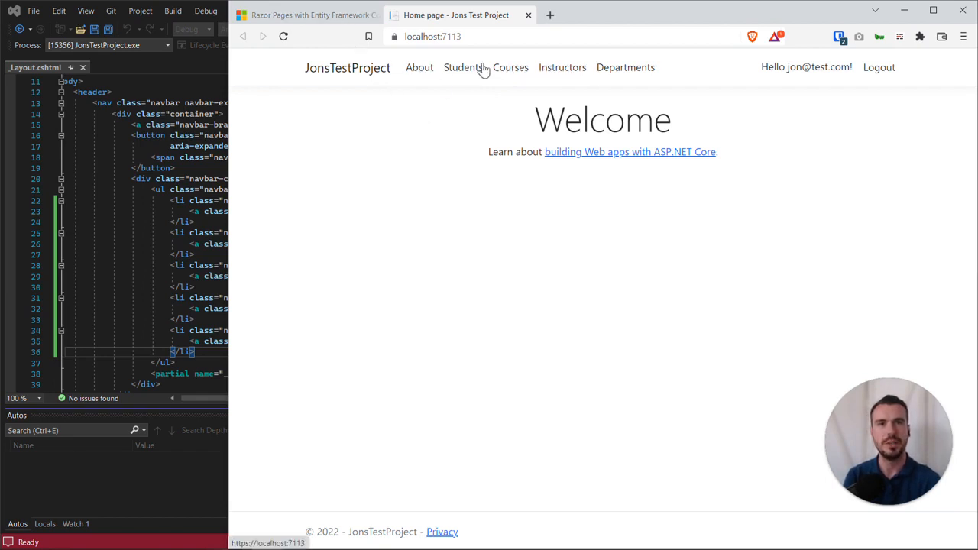
{"action": "mouse_move", "coordinate": [449, 73]}
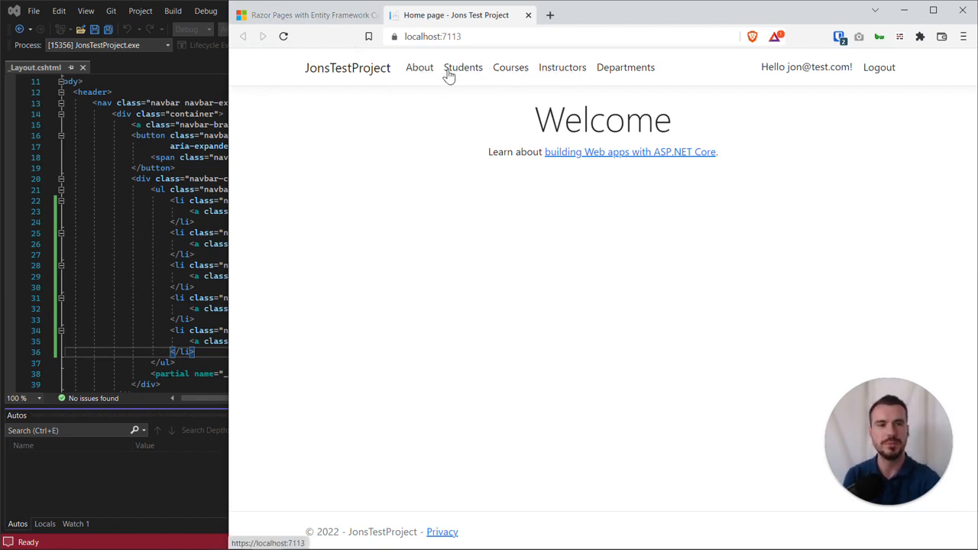
{"action": "mouse_move", "coordinate": [510, 74]}
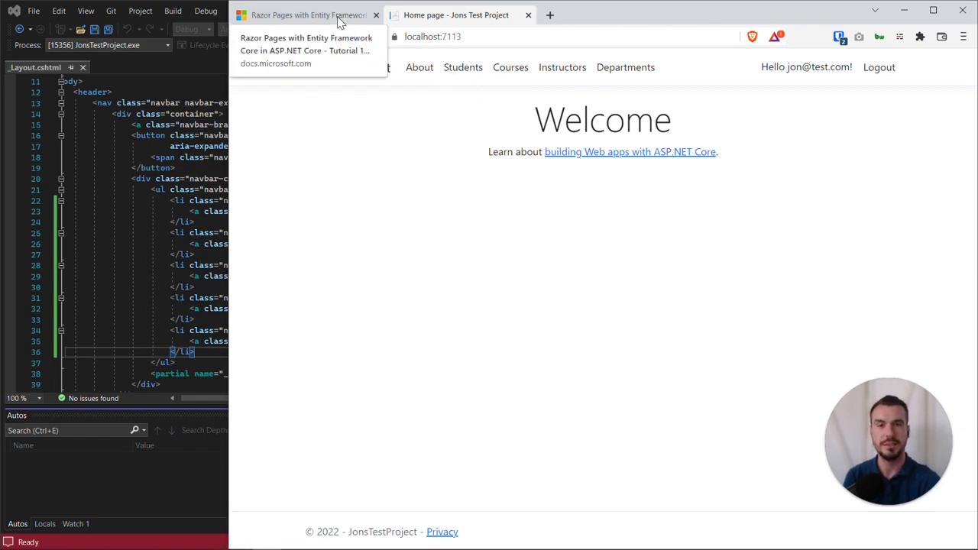
Step: Return to the EF tutorial and highlight the sentence about what the layout file sets
{"action": "left_click", "coordinate": [305, 16]}
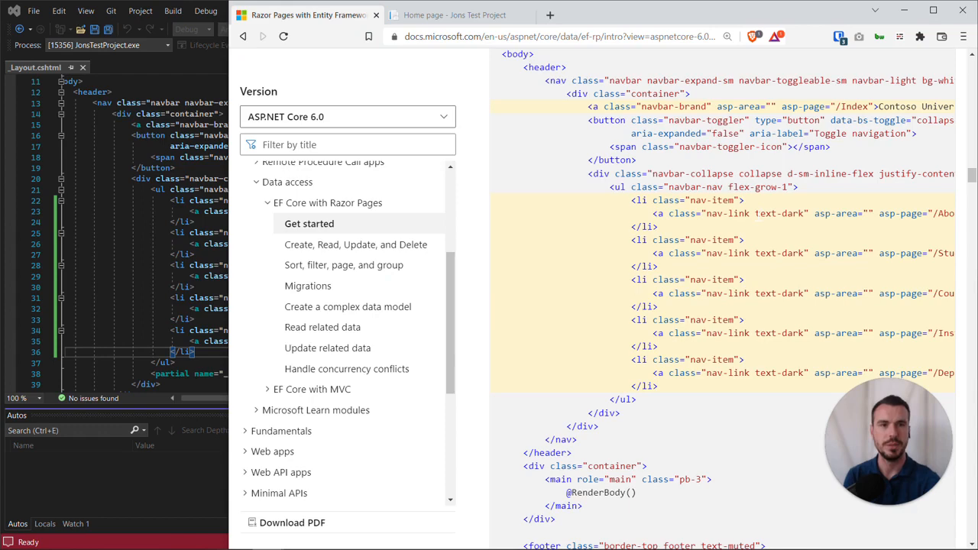
{"action": "scroll", "scroll_direction": "down", "scroll_amount": 3}
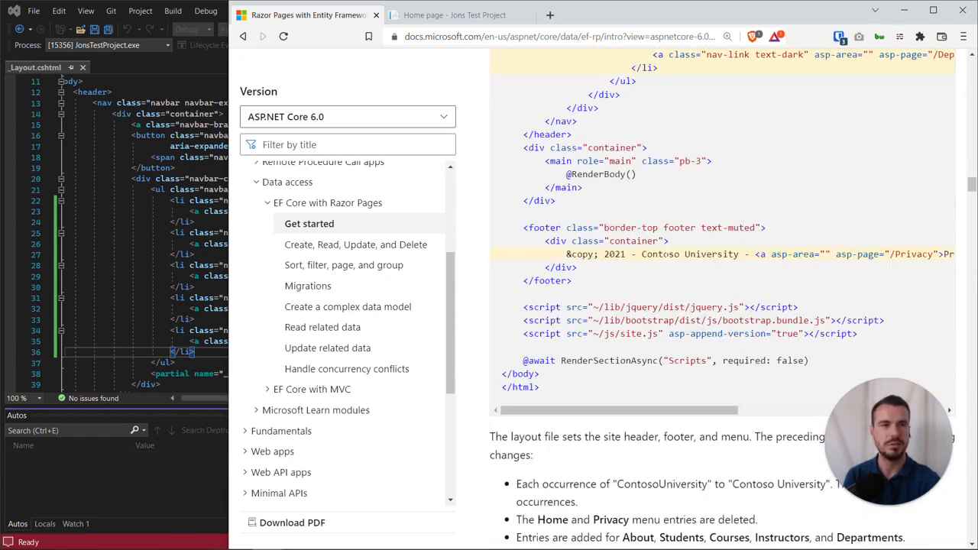
{"action": "scroll", "scroll_direction": "down", "scroll_amount": 3}
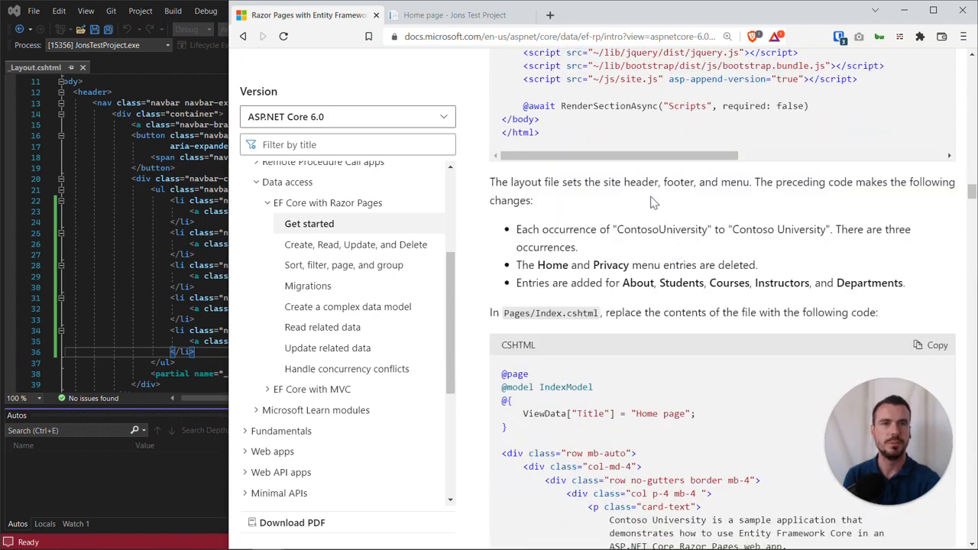
{"action": "mouse_move", "coordinate": [649, 246]}
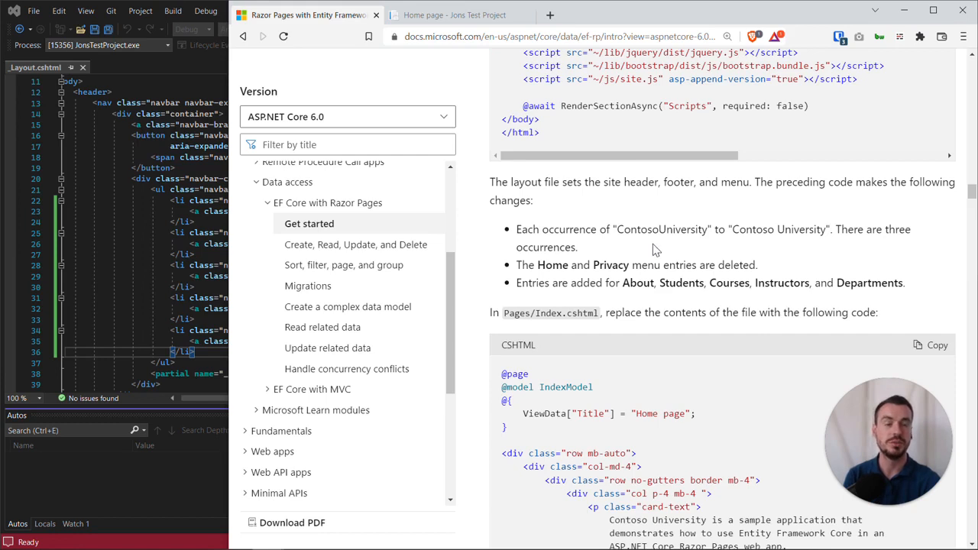
{"action": "mouse_move", "coordinate": [635, 249]}
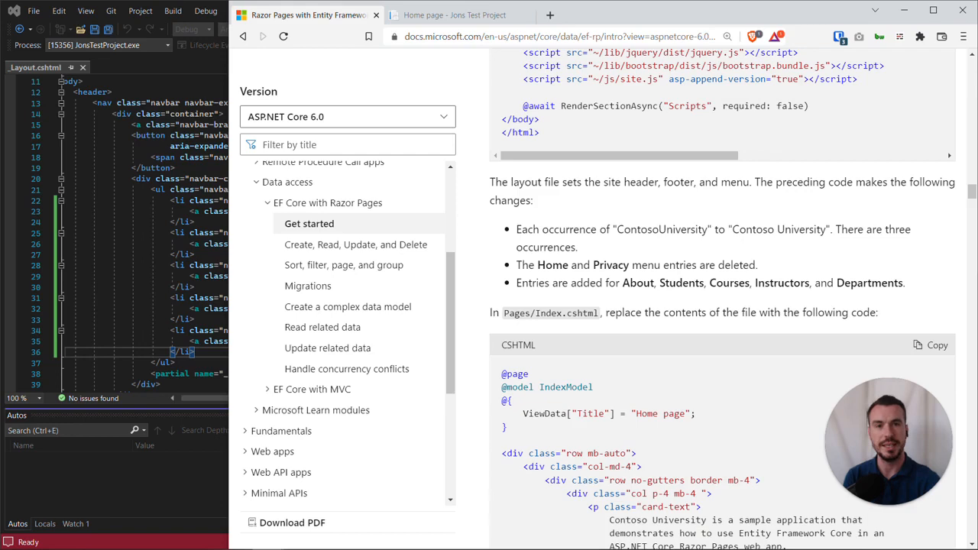
{"action": "left_click_drag", "start_coordinate": [511, 182], "coordinate": [736, 182]}
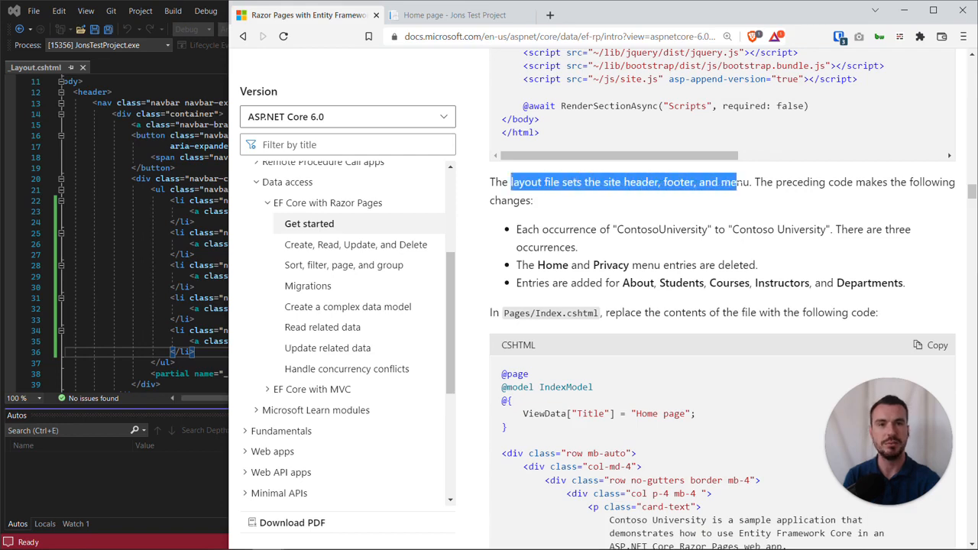
Step: Scroll to the Pages/Index.cshtml replacement step and select its file path
{"action": "scroll", "scroll_direction": "down", "scroll_amount": 3}
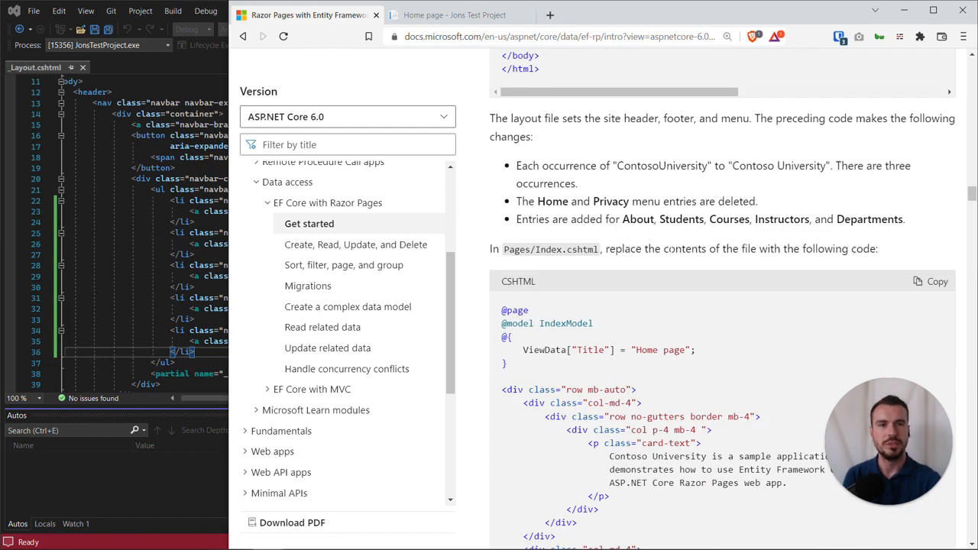
{"action": "scroll", "scroll_direction": "down", "scroll_amount": 3}
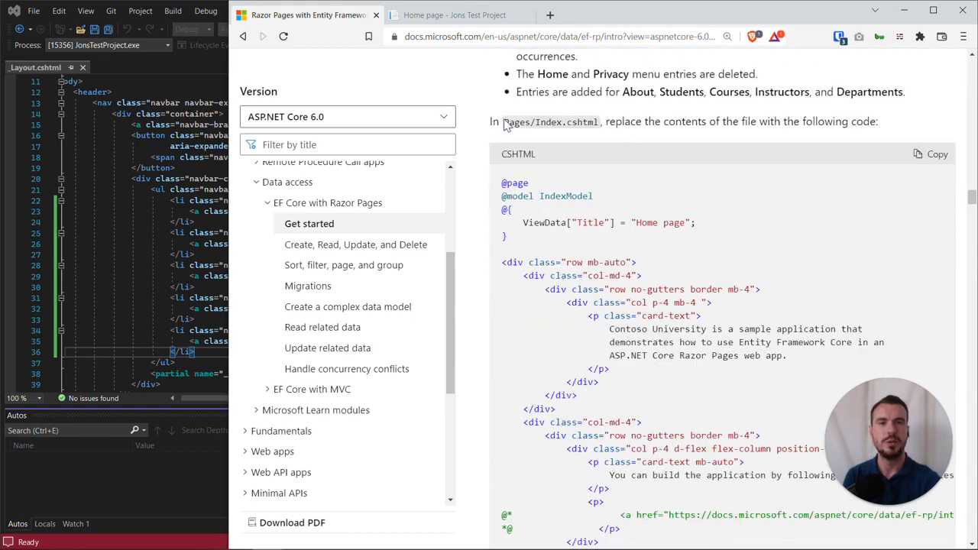
{"action": "double_click", "coordinate": [550, 122]}
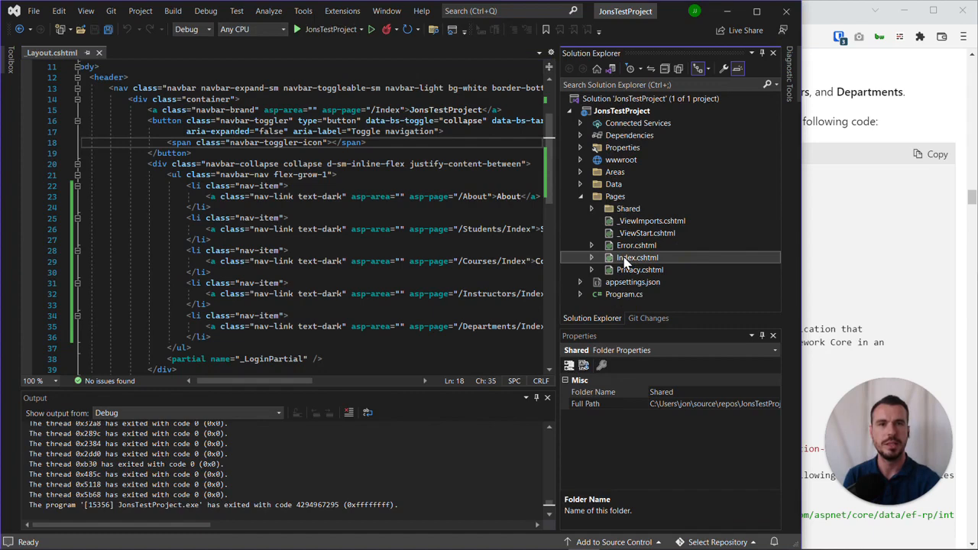
Step: Open the project's Index.cshtml and scroll through the tutorial's replacement home page markup
{"action": "double_click", "coordinate": [636, 257]}
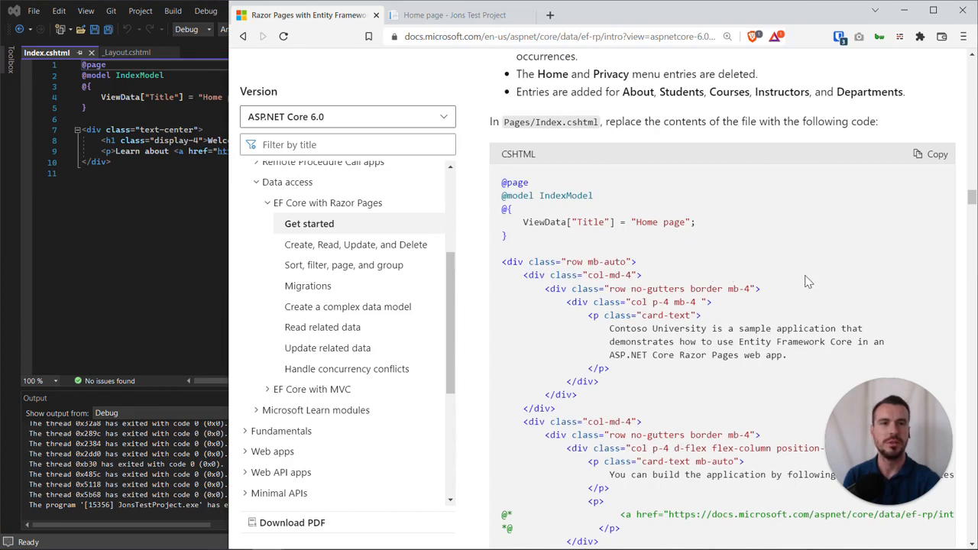
{"action": "scroll", "scroll_direction": "down", "scroll_amount": 3}
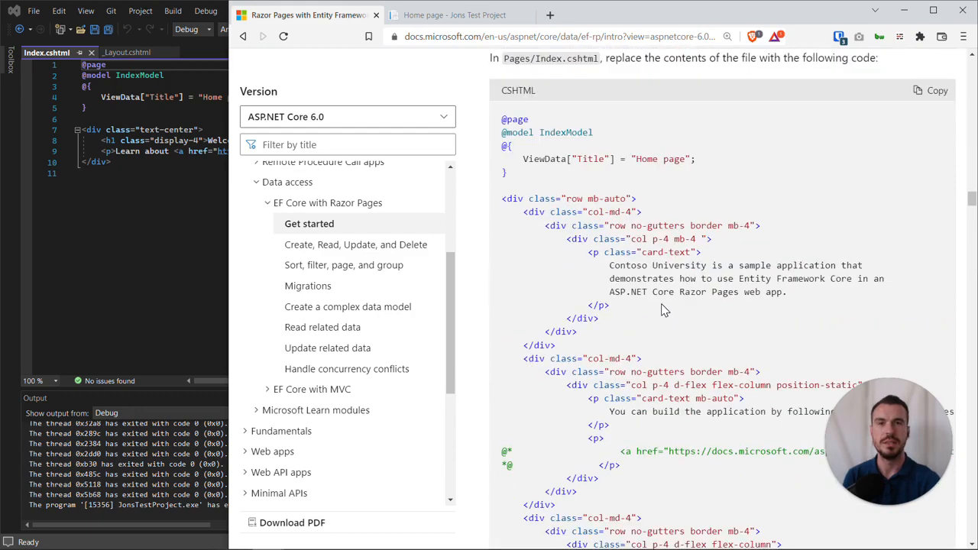
{"action": "mouse_move", "coordinate": [660, 309]}
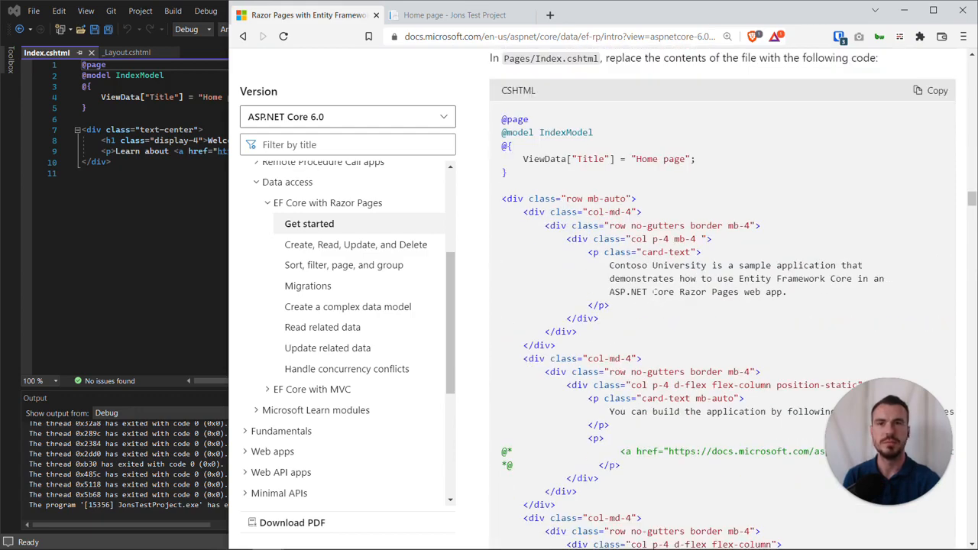
{"action": "mouse_move", "coordinate": [526, 177]}
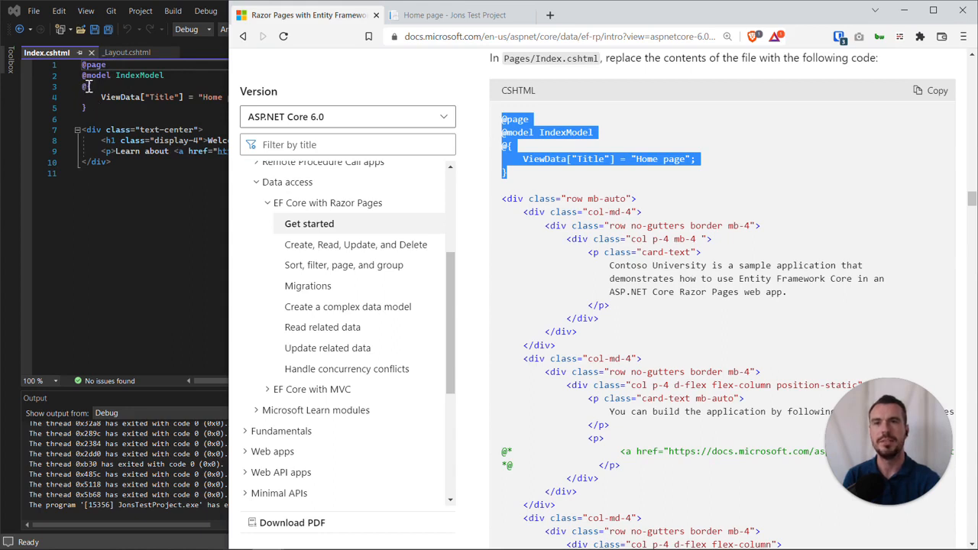
{"action": "mouse_move", "coordinate": [113, 98]}
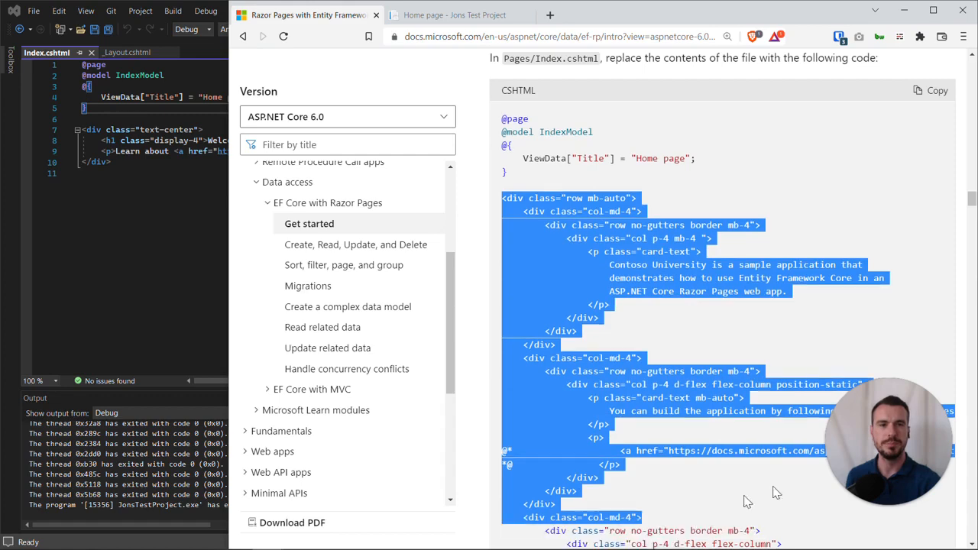
{"action": "scroll", "scroll_direction": "down", "scroll_amount": 3}
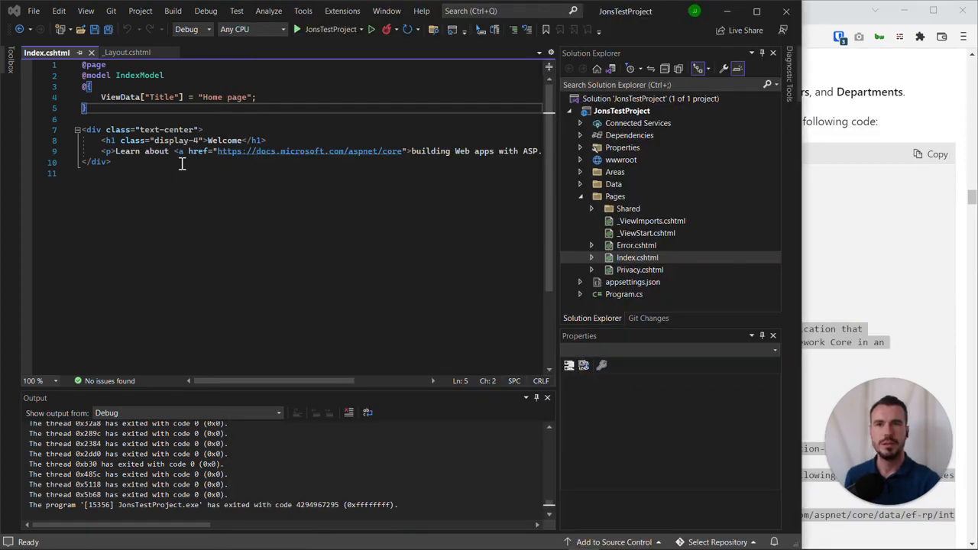
Step: Replace Index.cshtml's old welcome markup with the Contoso University card markup and start debugging JonsTestProject
{"action": "left_click_drag", "start_coordinate": [82, 128], "coordinate": [110, 161]}
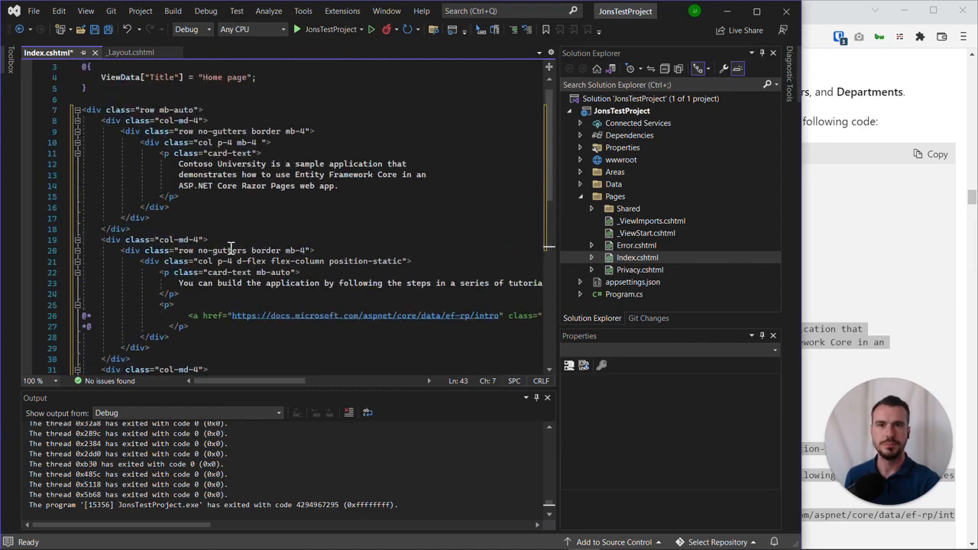
{"action": "scroll", "scroll_direction": "up", "scroll_amount": 3}
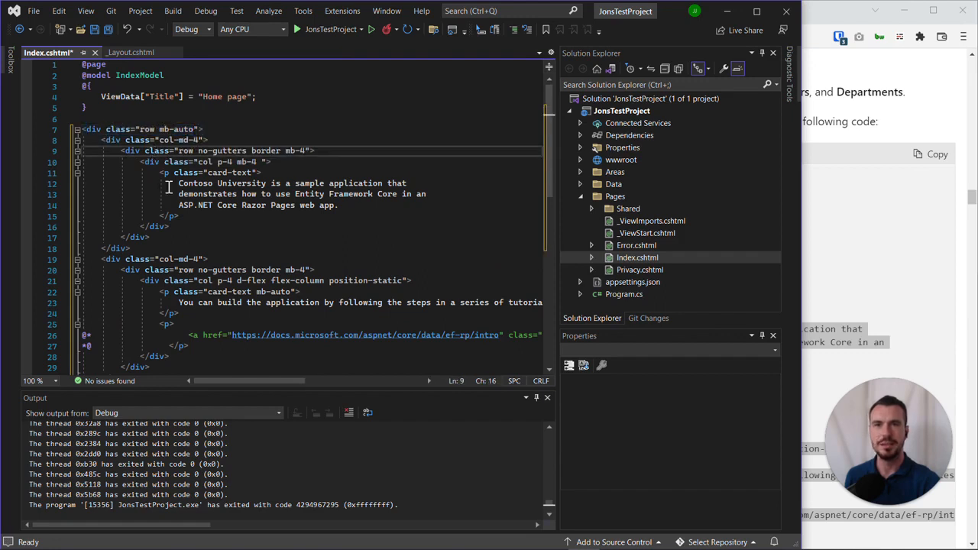
{"action": "mouse_move", "coordinate": [238, 221]}
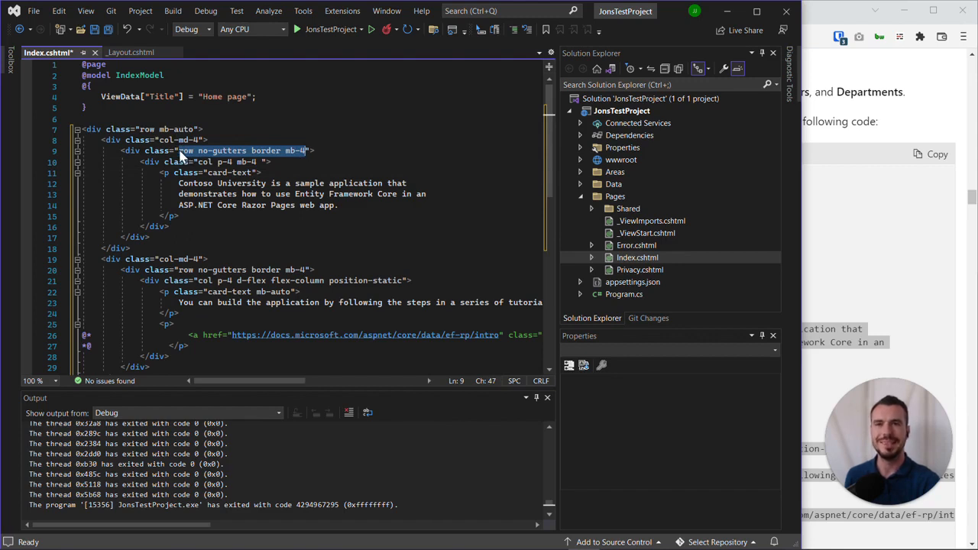
{"action": "left_click", "coordinate": [206, 141]}
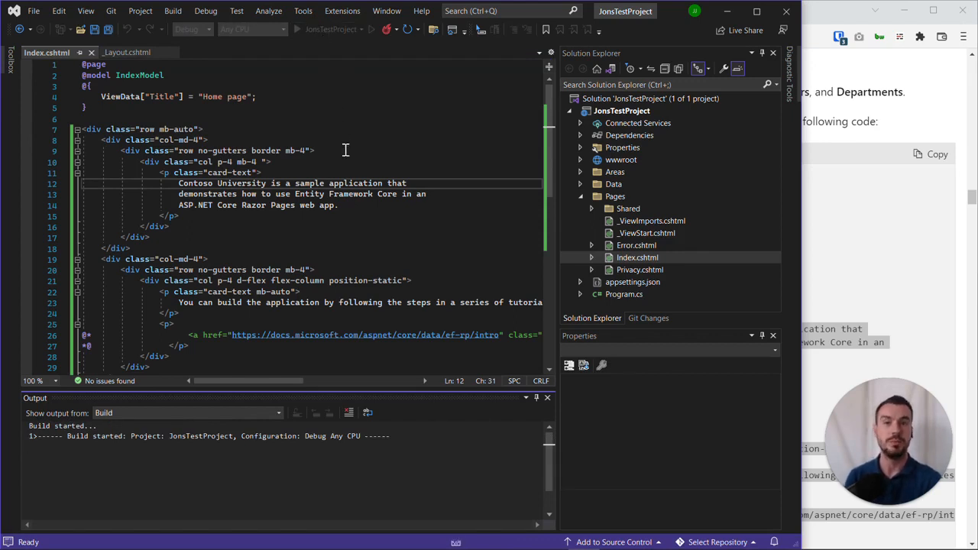
Step: Switch to the browser tab showing the running app's three-card home page on localhost
{"action": "left_click", "coordinate": [370, 29]}
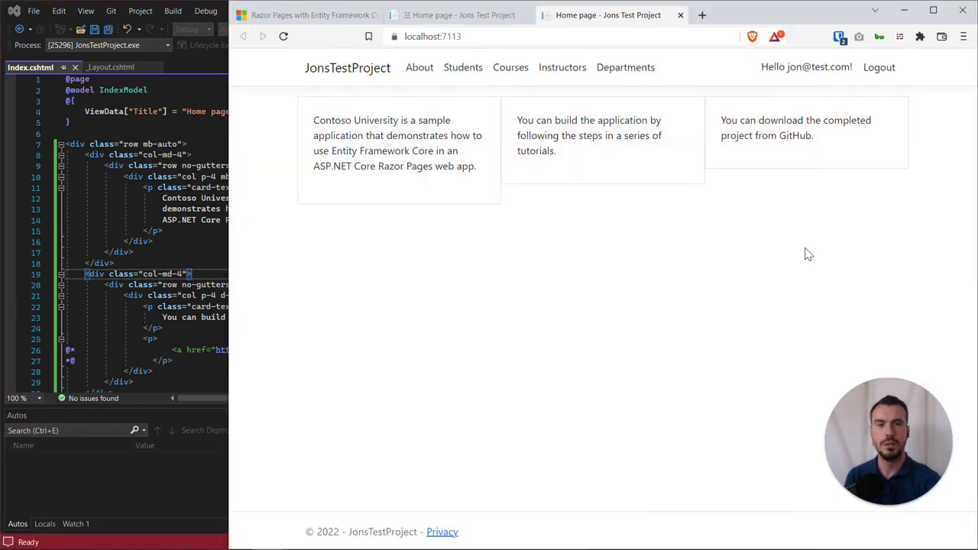
{"action": "mouse_move", "coordinate": [640, 322]}
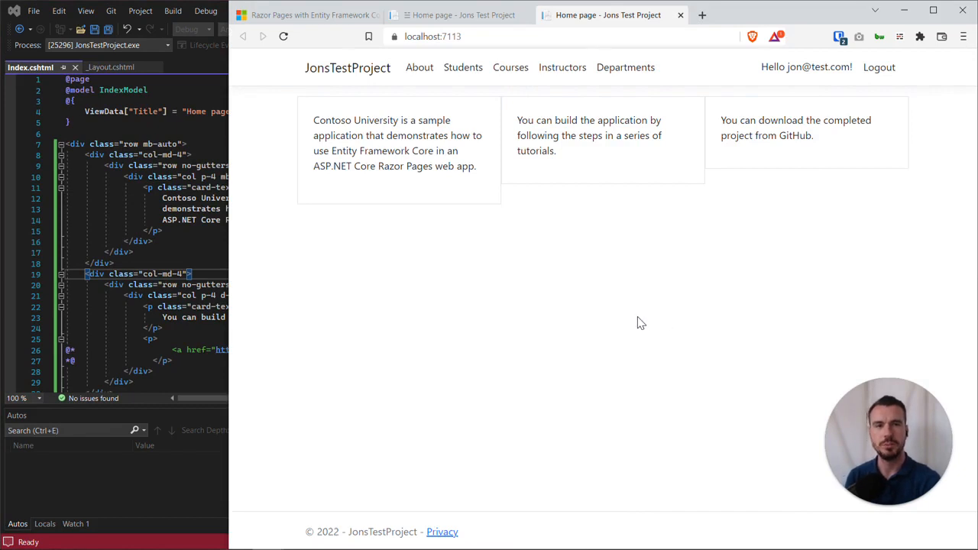
{"action": "mouse_move", "coordinate": [684, 204]}
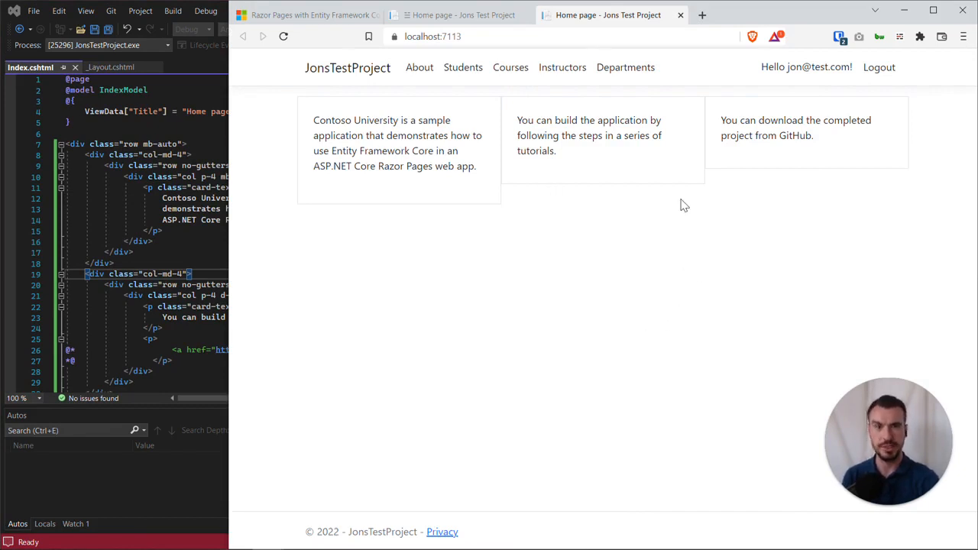
{"action": "mouse_move", "coordinate": [626, 232]}
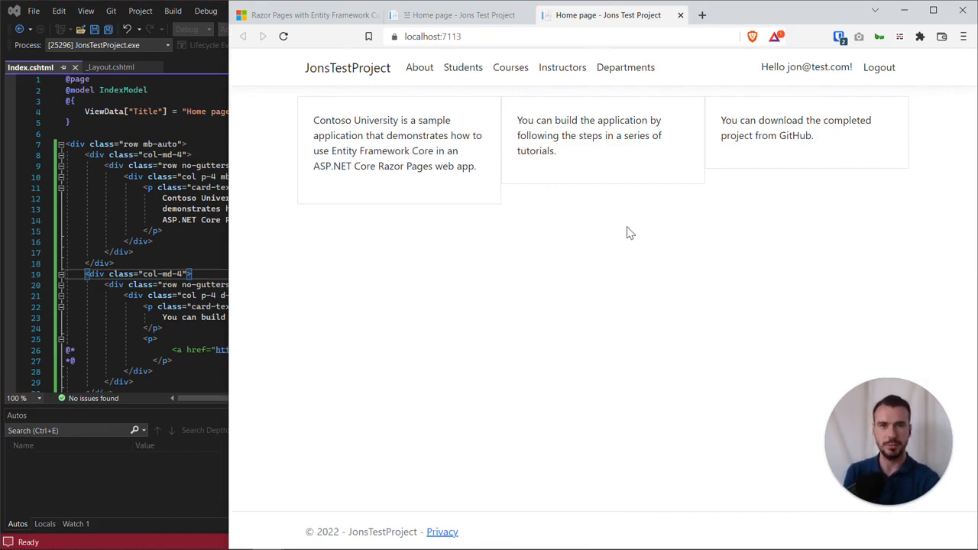
{"action": "mouse_move", "coordinate": [485, 125]}
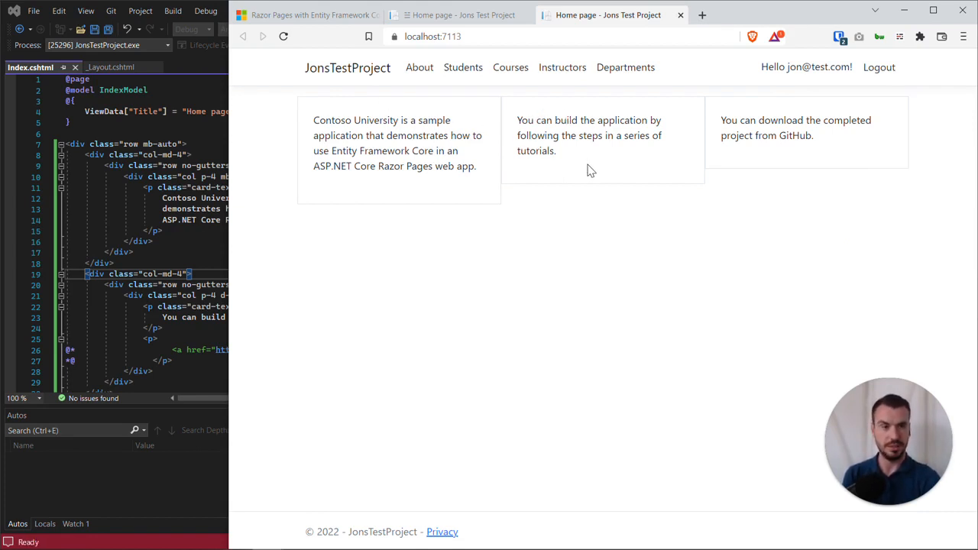
{"action": "mouse_move", "coordinate": [532, 171]}
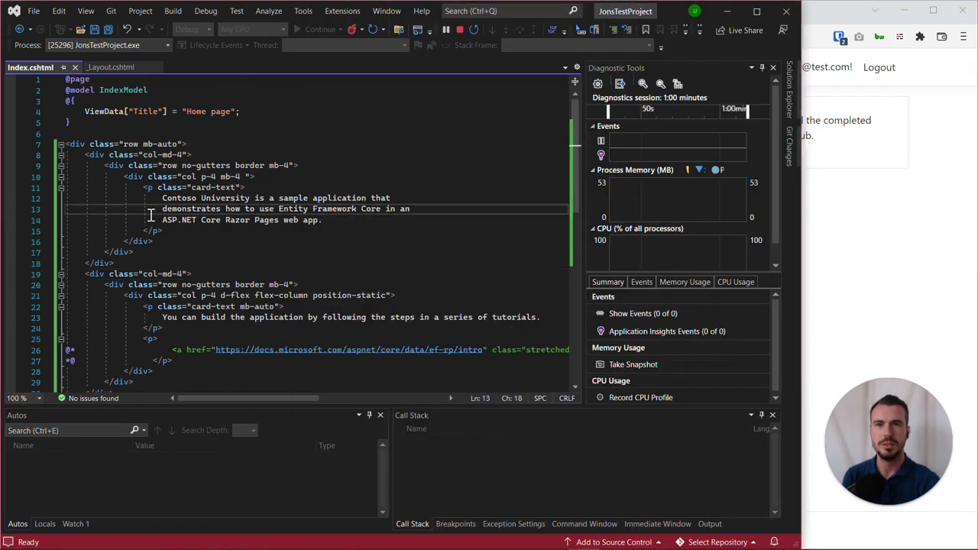
{"action": "double_click", "coordinate": [247, 165]}
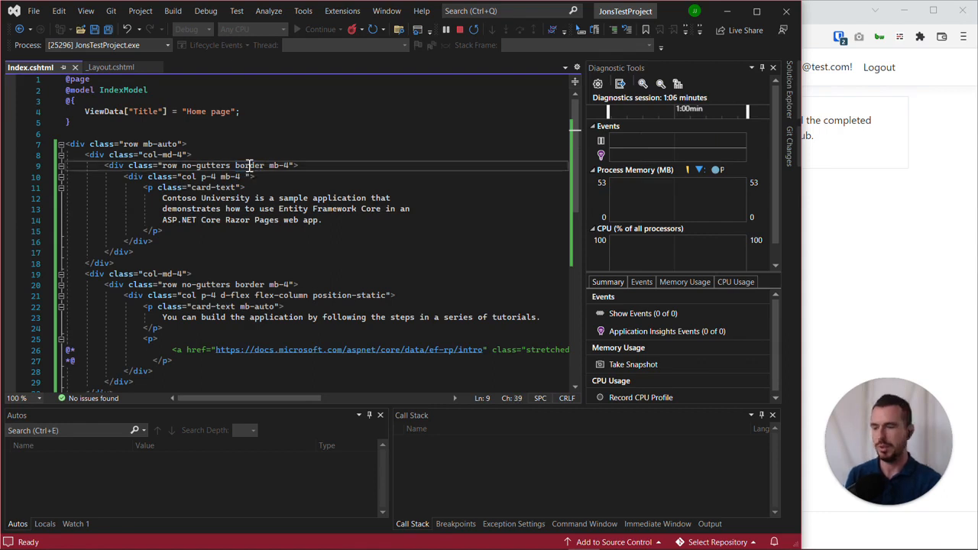
{"action": "double_click", "coordinate": [248, 165]}
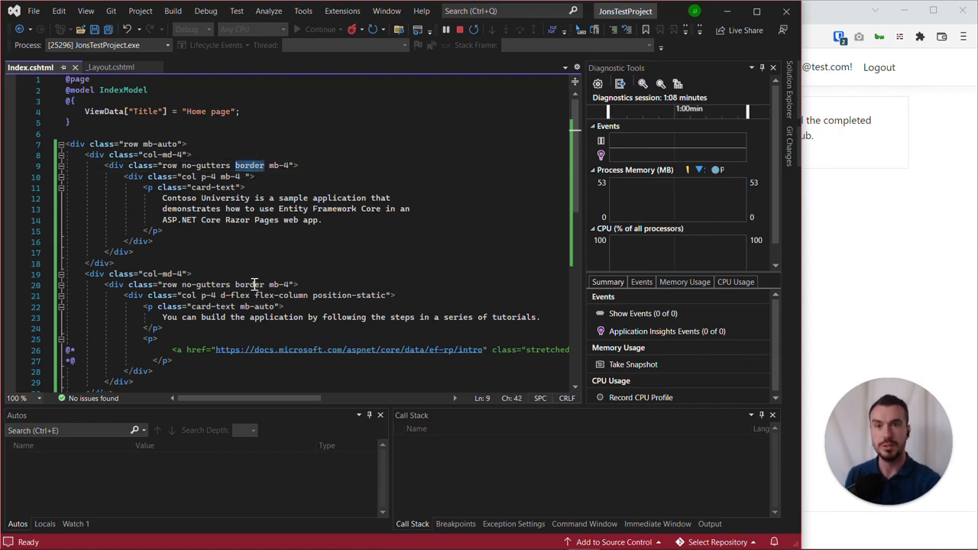
{"action": "scroll", "scroll_direction": "down", "scroll_amount": 3}
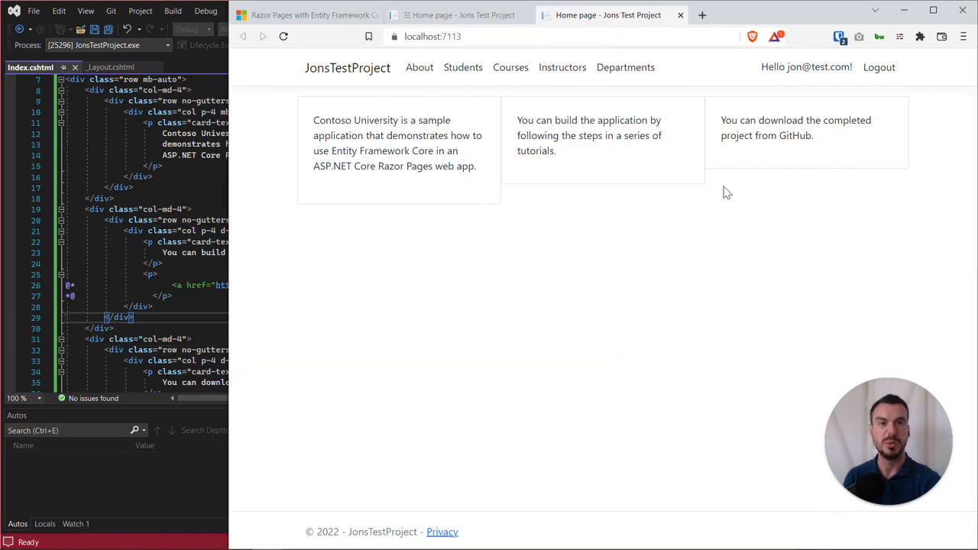
{"action": "mouse_move", "coordinate": [493, 232]}
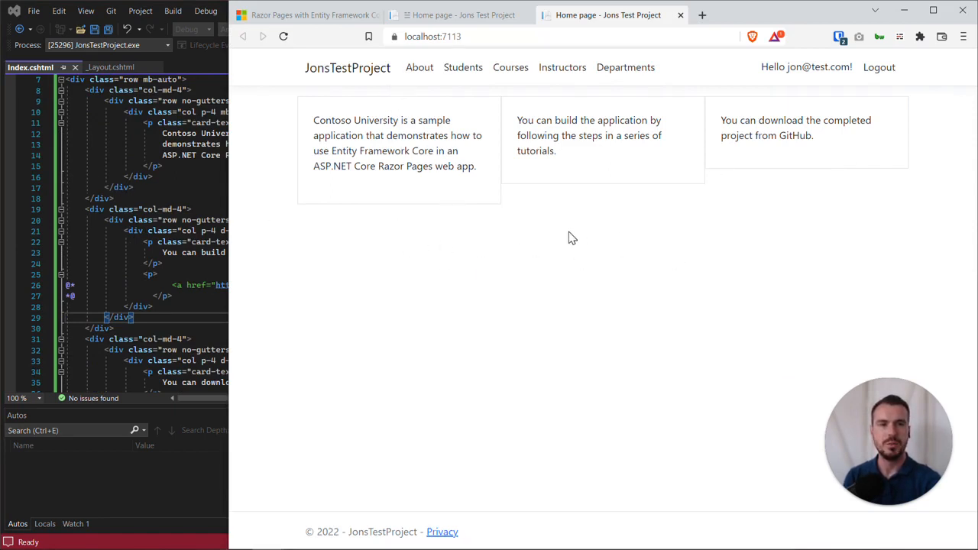
{"action": "mouse_move", "coordinate": [526, 237]}
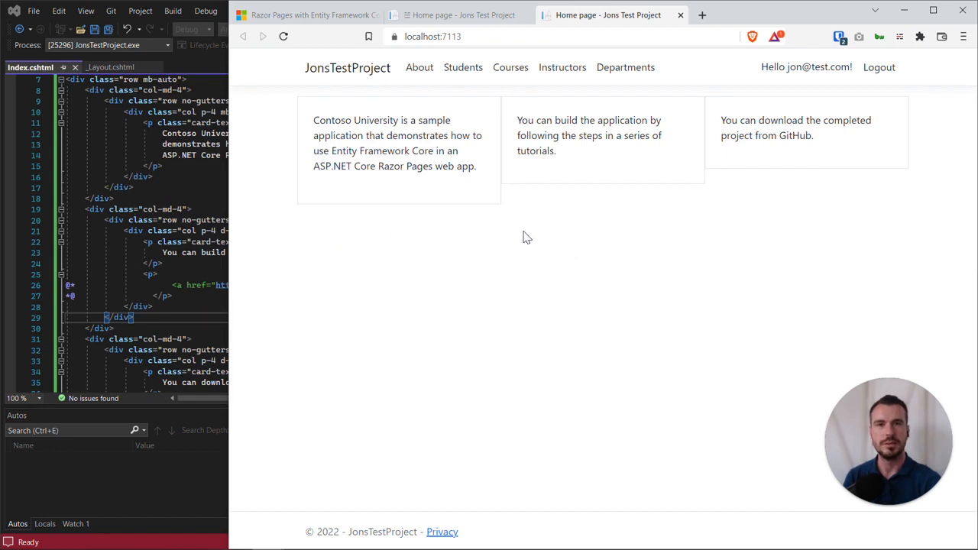
{"action": "mouse_move", "coordinate": [621, 260]}
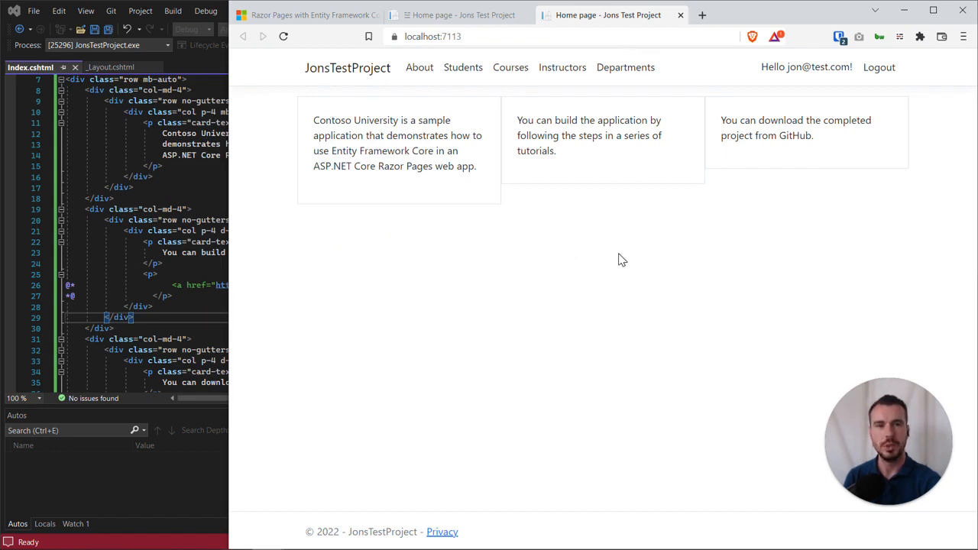
Step: Open developer tools on the localhost home page to inspect the three-card layout
{"action": "right_click", "coordinate": [622, 260]}
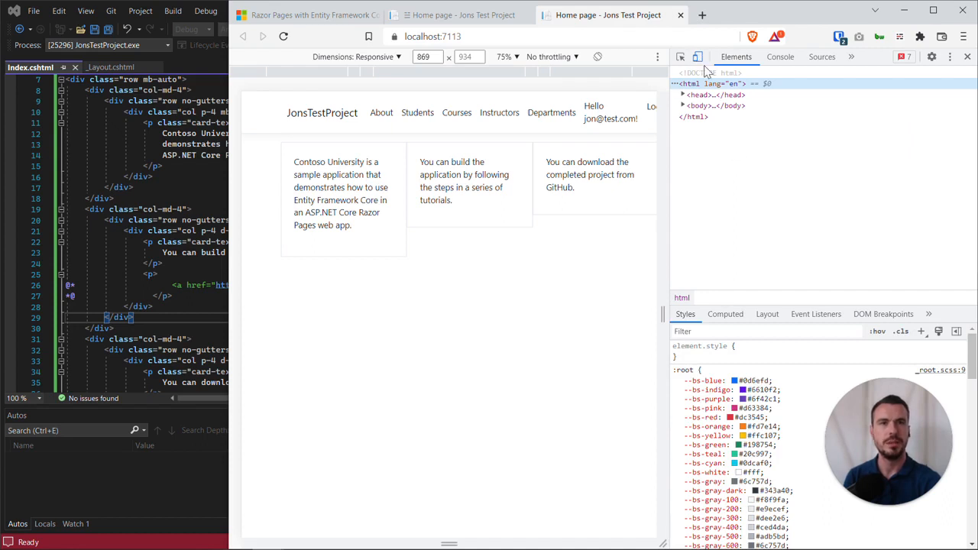
{"action": "mouse_move", "coordinate": [697, 58]}
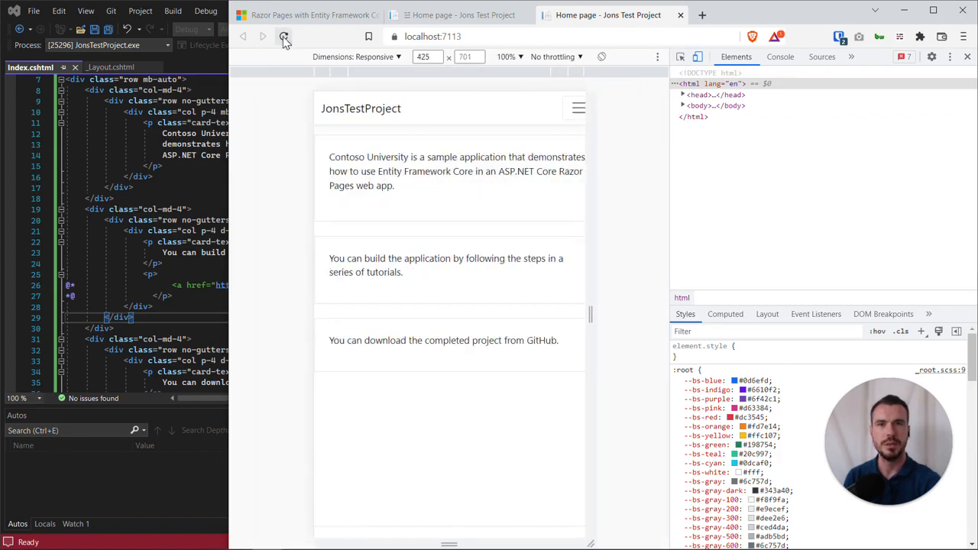
Step: Reload the home page at about 434 px width and collapse the expanded navigation links
{"action": "left_click", "coordinate": [285, 36]}
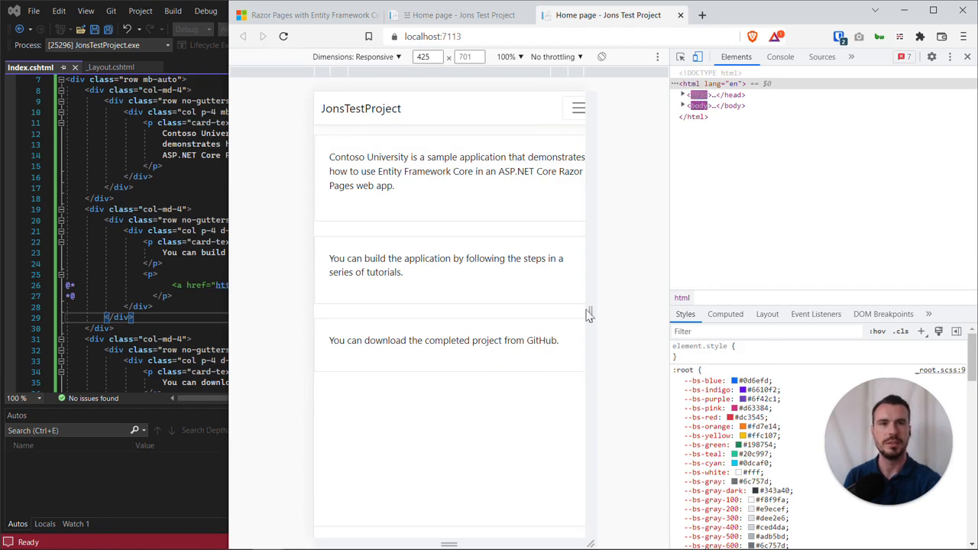
{"action": "left_click_drag", "start_coordinate": [588, 314], "coordinate": [608, 313]}
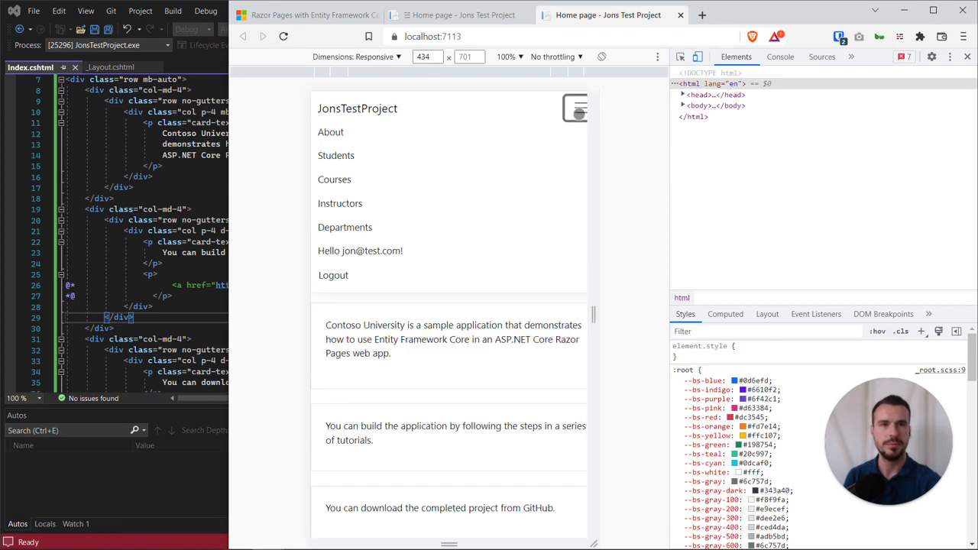
{"action": "left_click", "coordinate": [574, 107]}
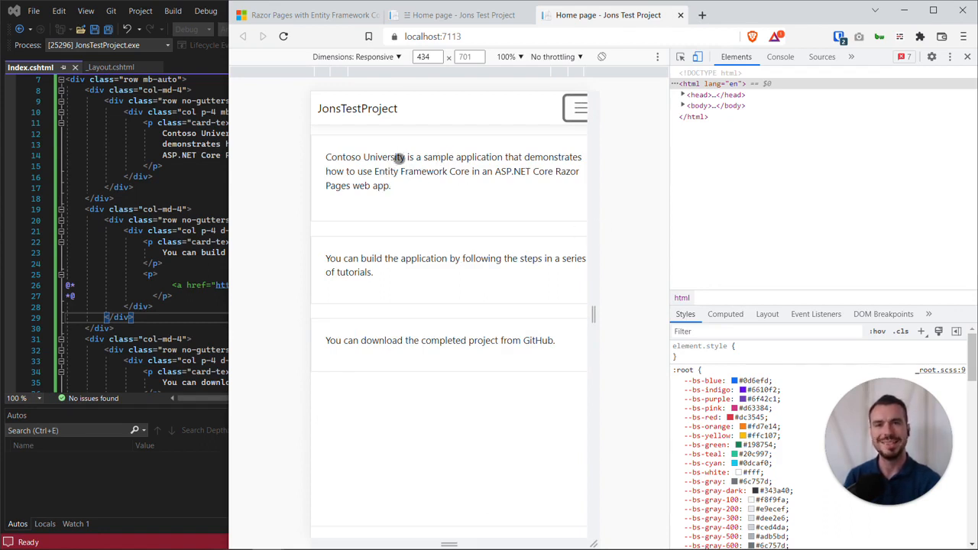
{"action": "mouse_move", "coordinate": [446, 336]}
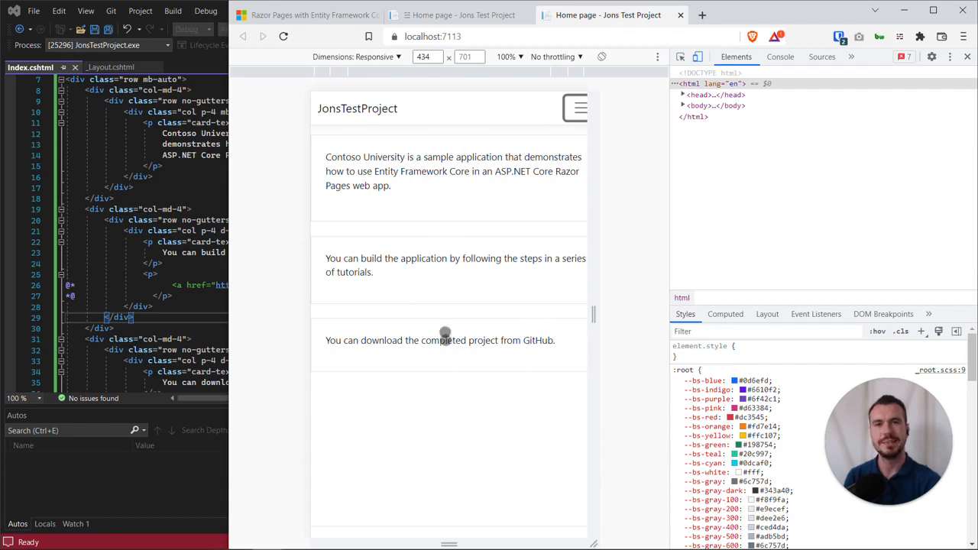
{"action": "mouse_move", "coordinate": [553, 138]}
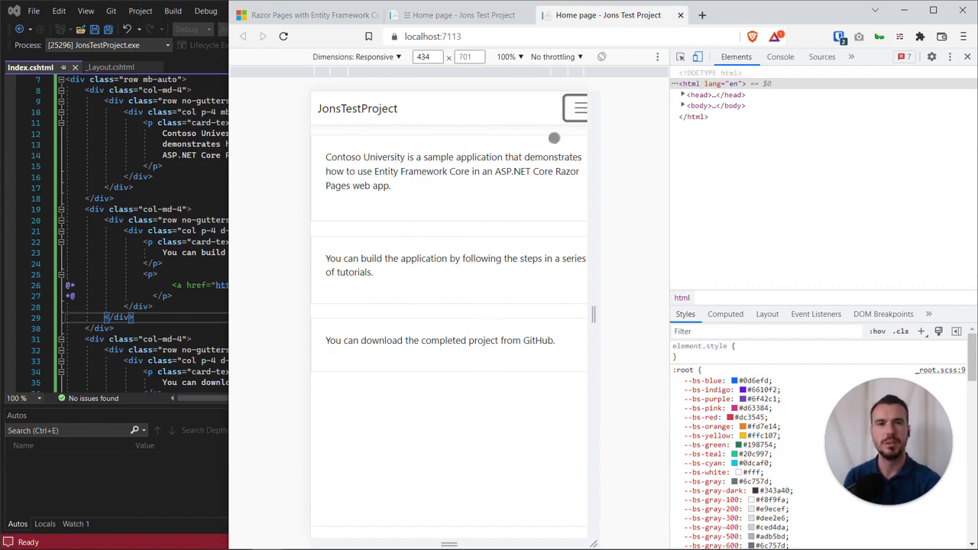
Step: Narrow the viewport to 375 px, expand the hamburger menu, then return to the full-width layout
{"action": "left_click_drag", "start_coordinate": [583, 313], "coordinate": [553, 313]}
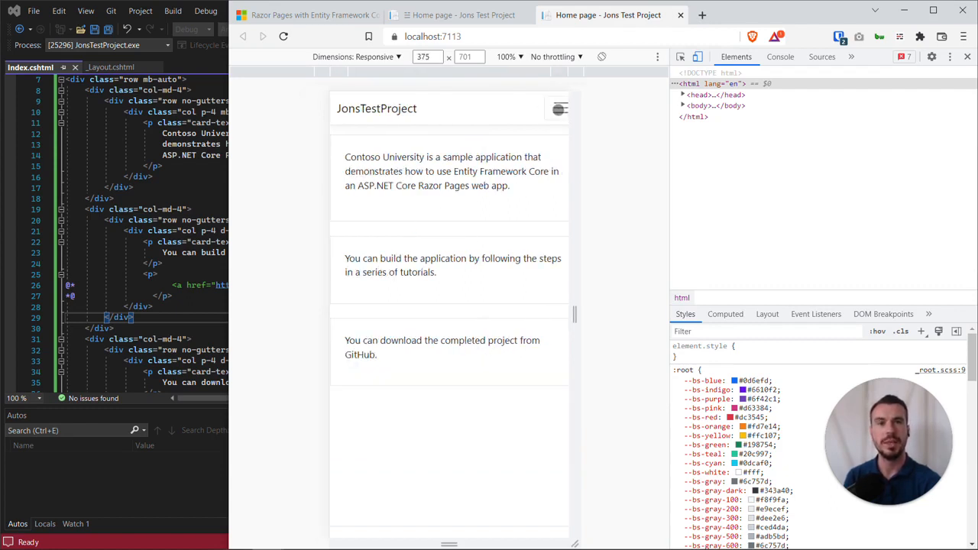
{"action": "left_click", "coordinate": [559, 109]}
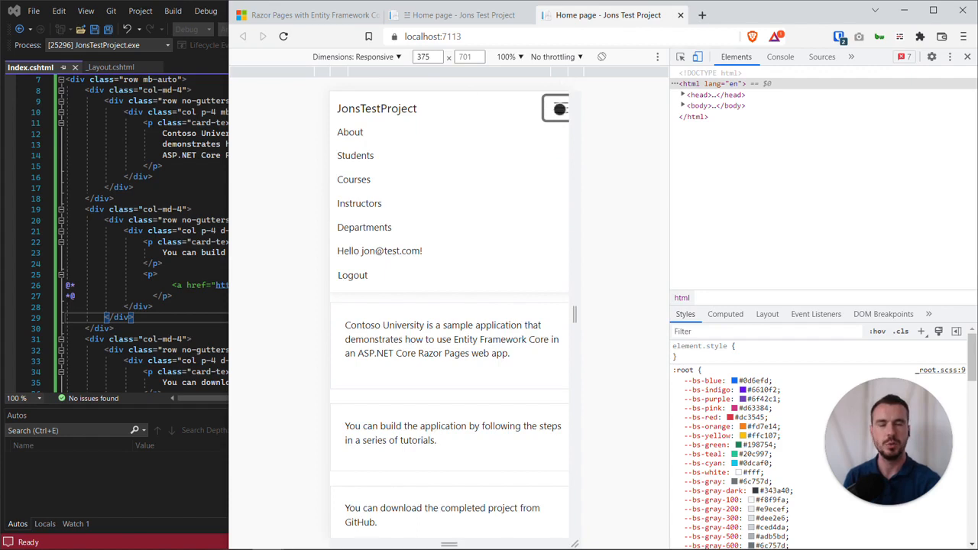
{"action": "left_click", "coordinate": [556, 107]}
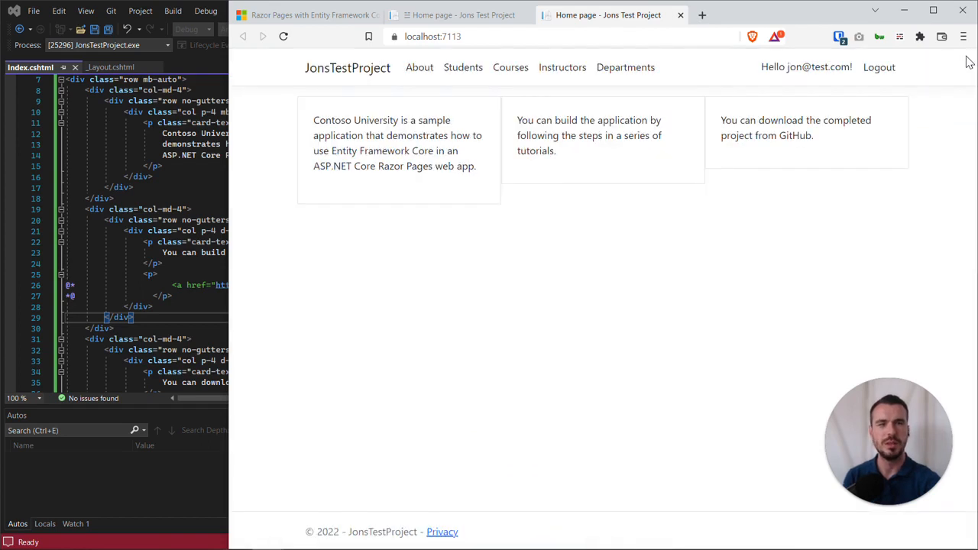
{"action": "mouse_move", "coordinate": [608, 272]}
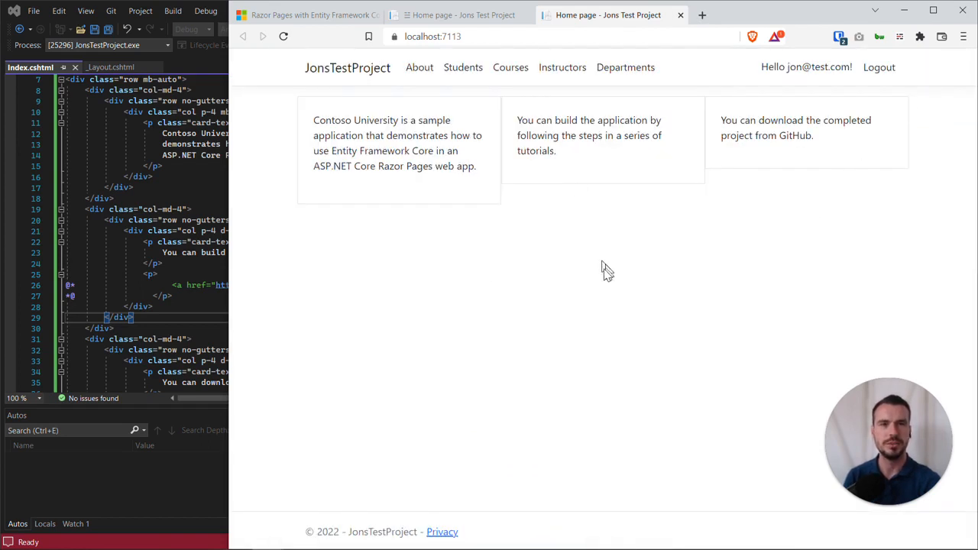
{"action": "mouse_move", "coordinate": [620, 250]}
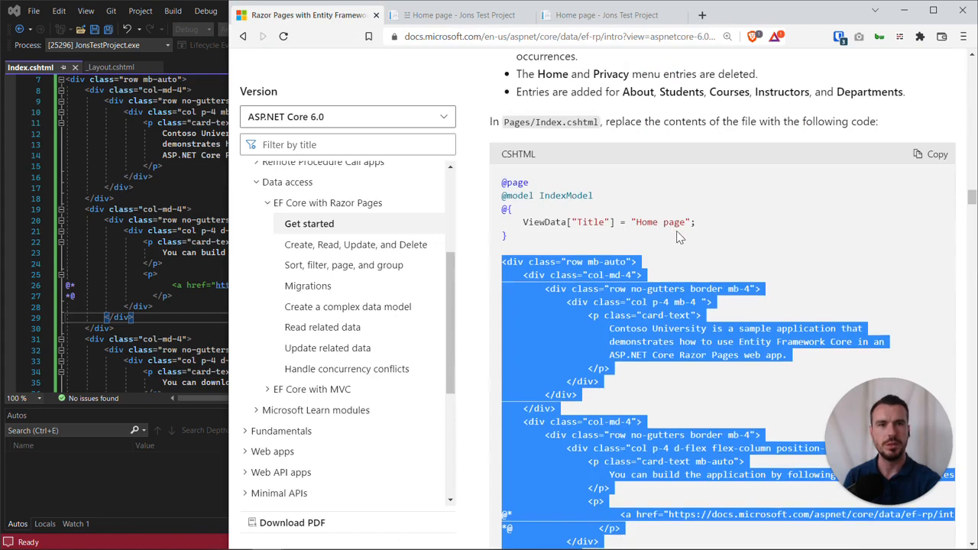
Step: Scroll past the tutorial's Index.cshtml code block, then return to the running app's home page tab
{"action": "scroll", "scroll_direction": "down", "scroll_amount": 3}
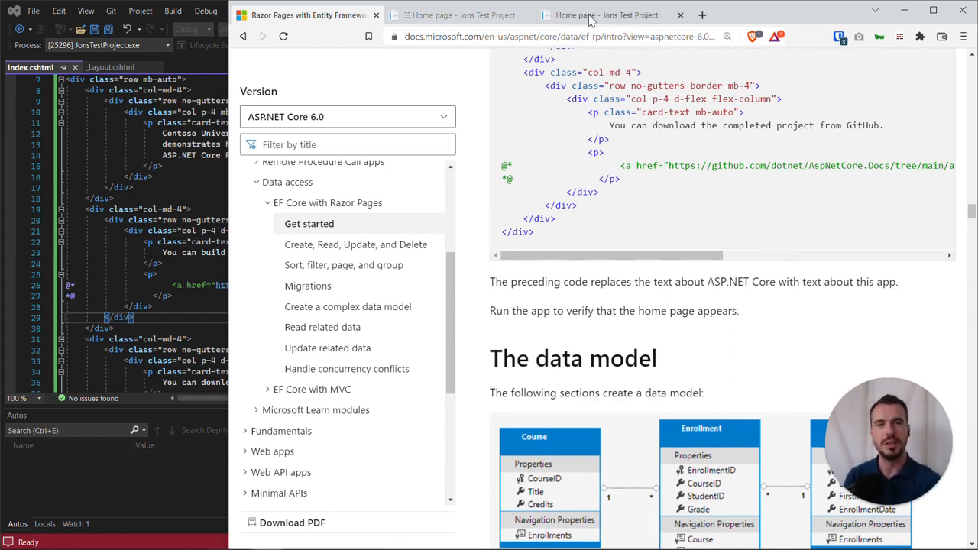
{"action": "left_click", "coordinate": [608, 16]}
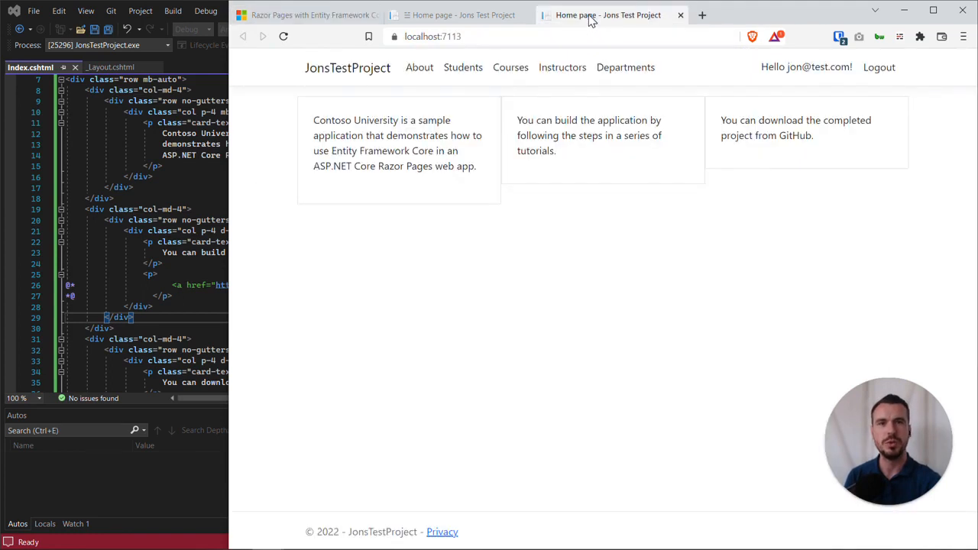
{"action": "mouse_move", "coordinate": [529, 241]}
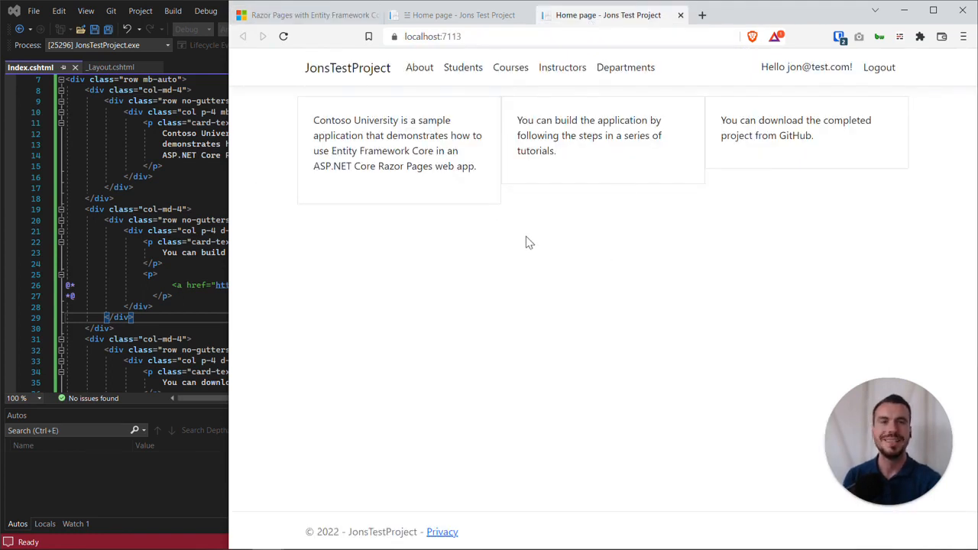
{"action": "mouse_move", "coordinate": [625, 246]}
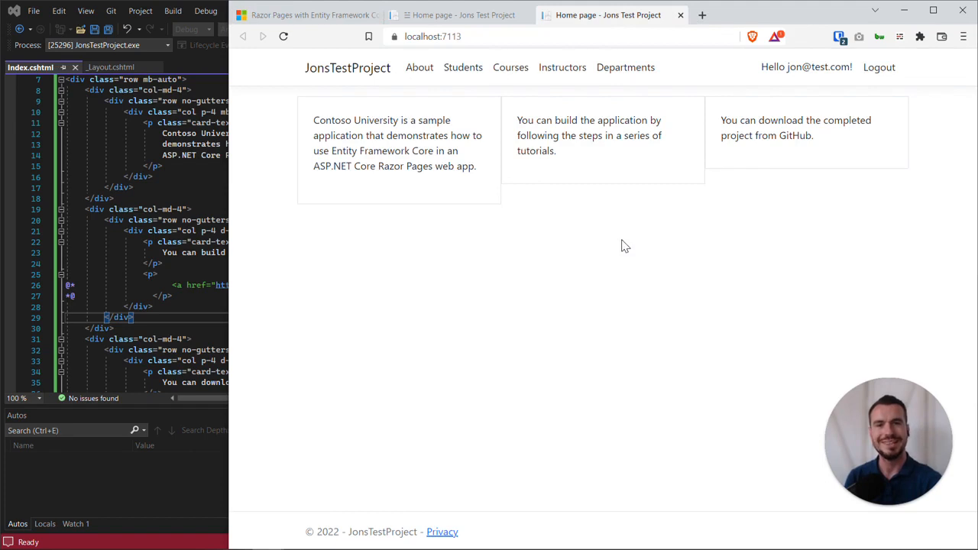
{"action": "mouse_move", "coordinate": [653, 243]}
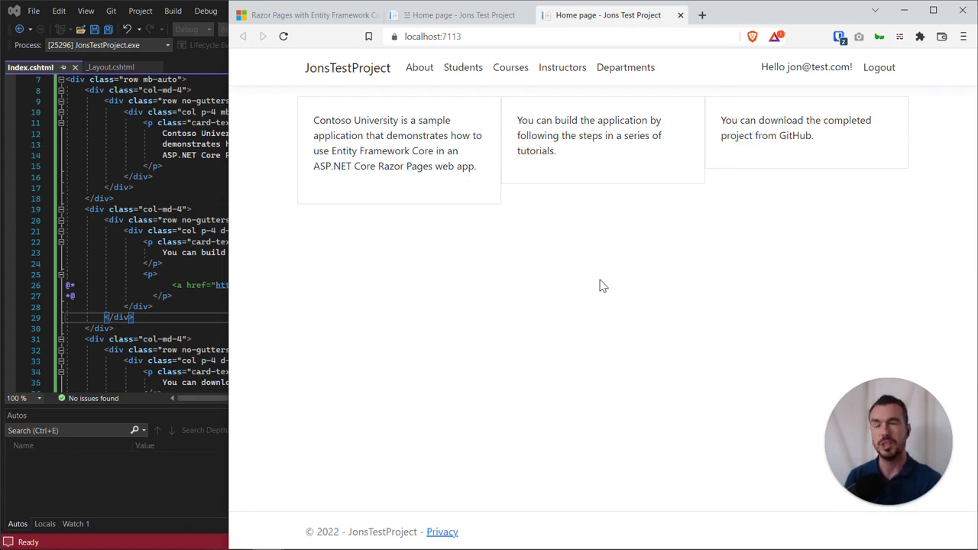
{"action": "mouse_move", "coordinate": [602, 265]}
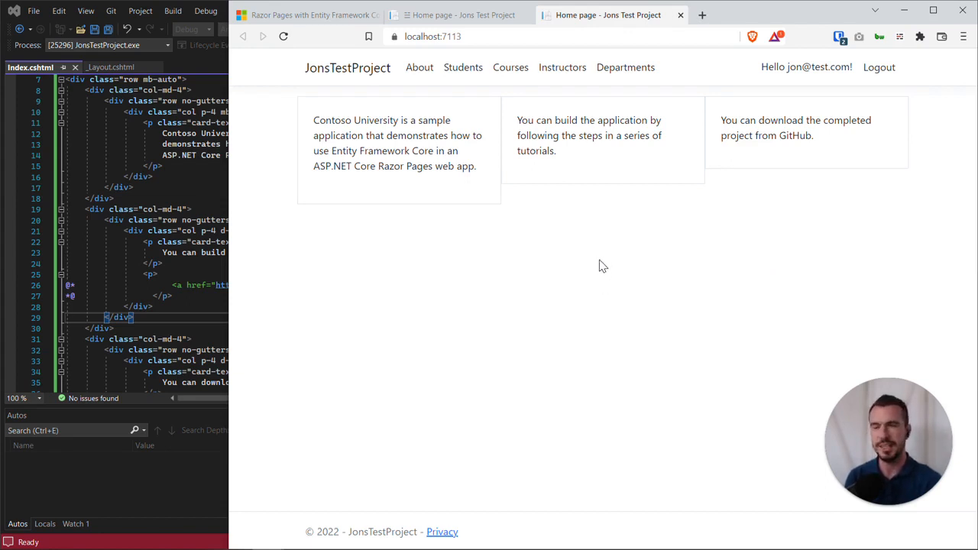
{"action": "mouse_move", "coordinate": [599, 265]}
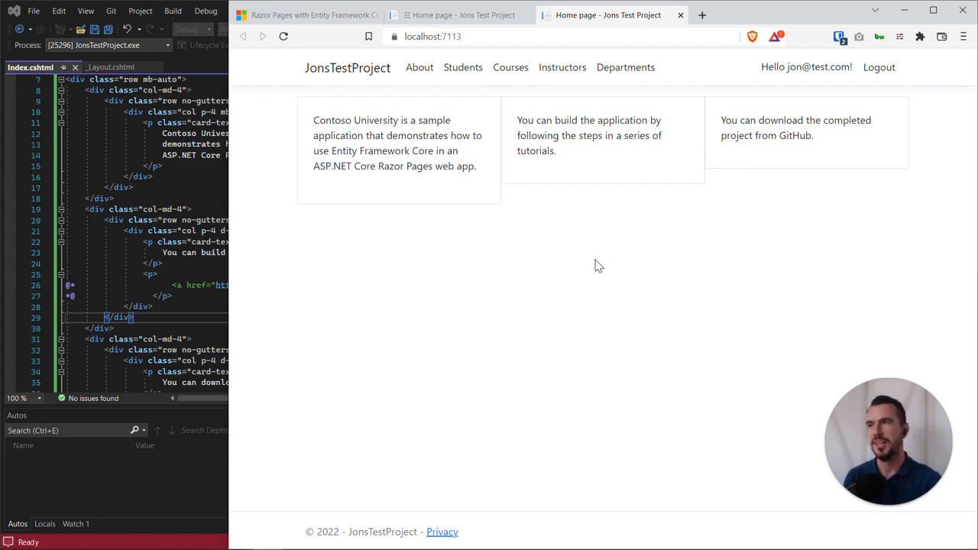
{"action": "mouse_move", "coordinate": [593, 232]}
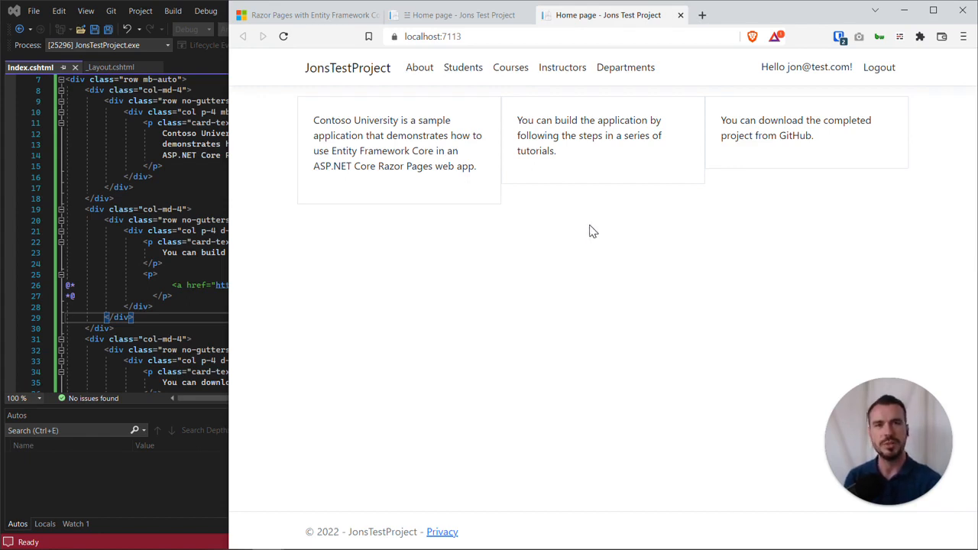
{"action": "mouse_move", "coordinate": [599, 230]}
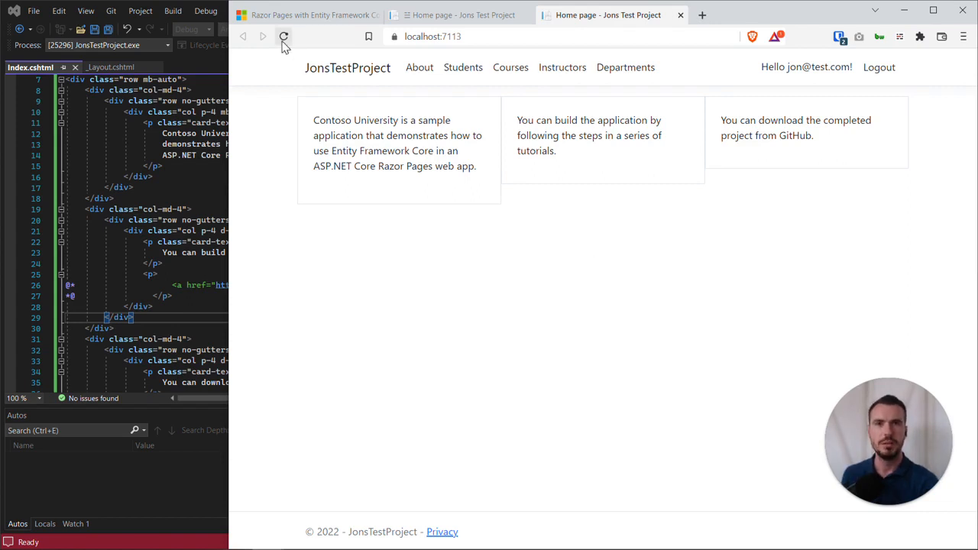
{"action": "mouse_move", "coordinate": [284, 36]}
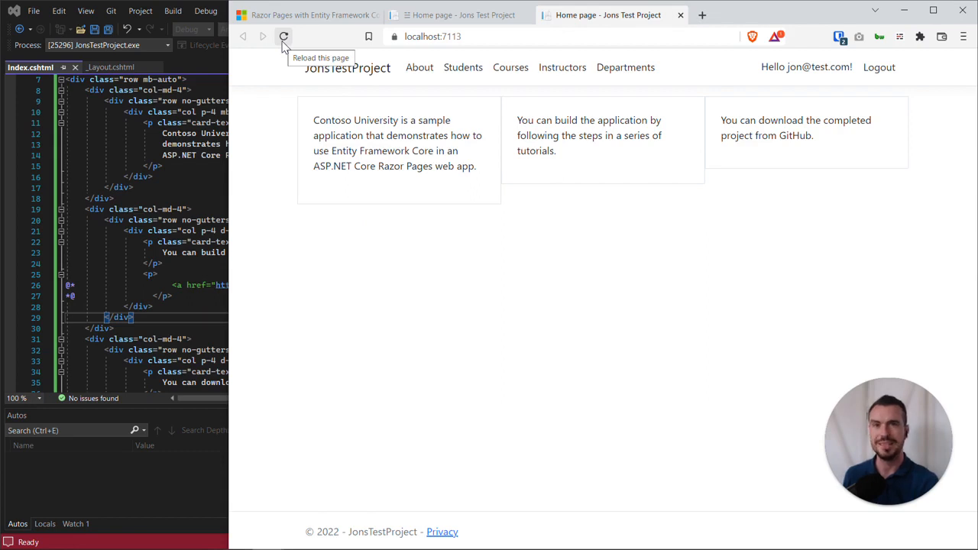
{"action": "left_click", "coordinate": [285, 37]}
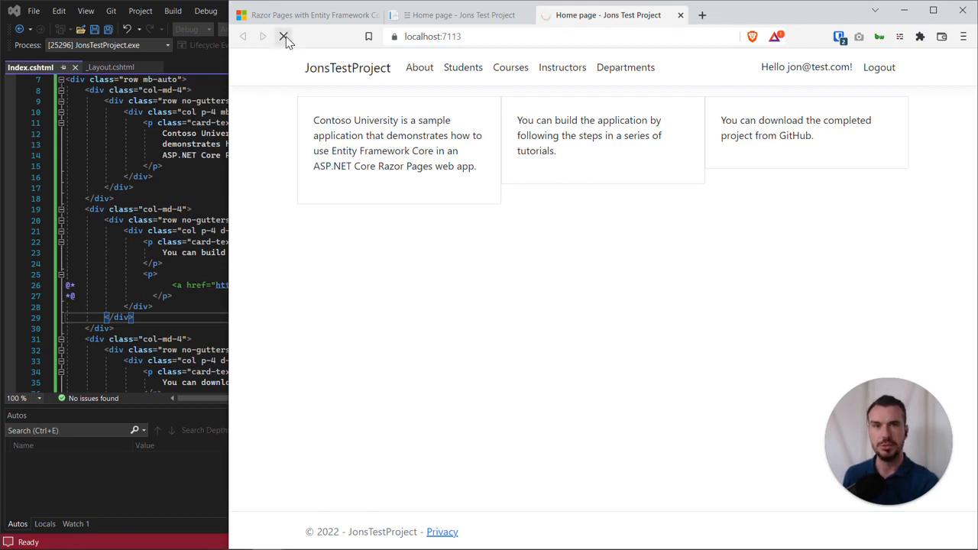
{"action": "left_click", "coordinate": [285, 37]}
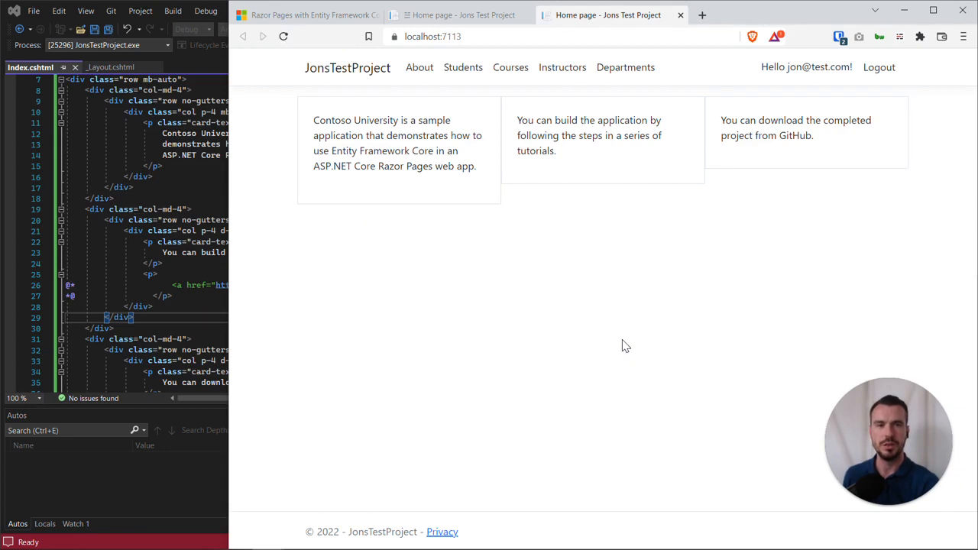
{"action": "mouse_move", "coordinate": [602, 354]}
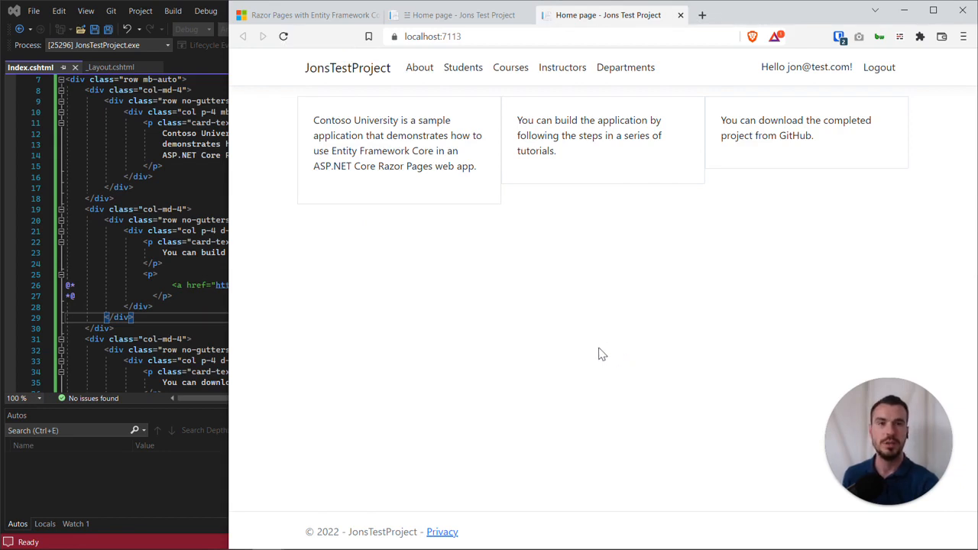